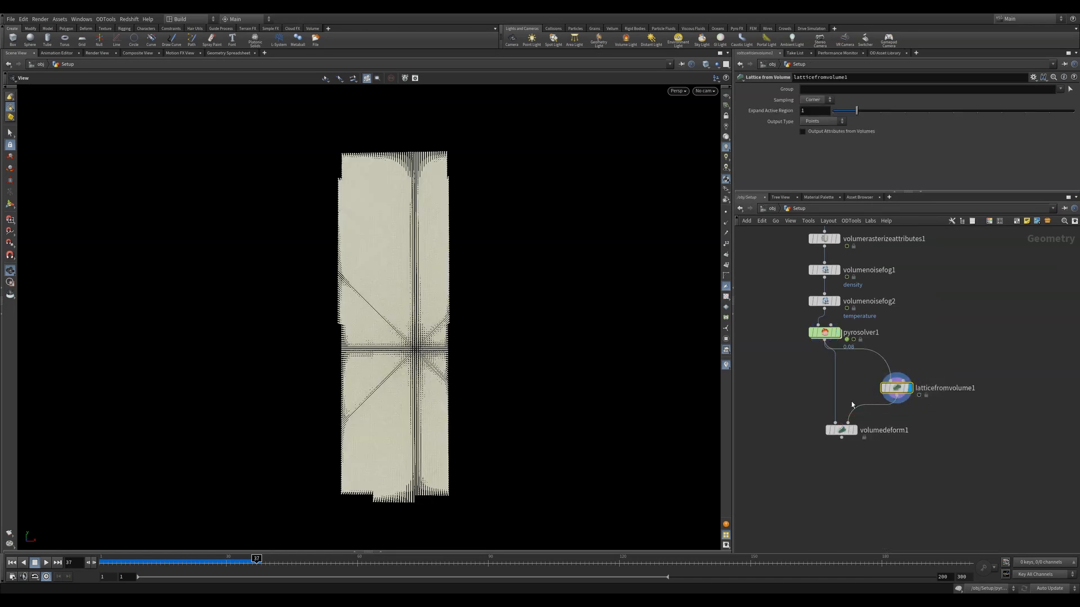
- View the smoke bent 90° and twisted 270°, its bent lattice, then the source sphere
left_click(864, 438)
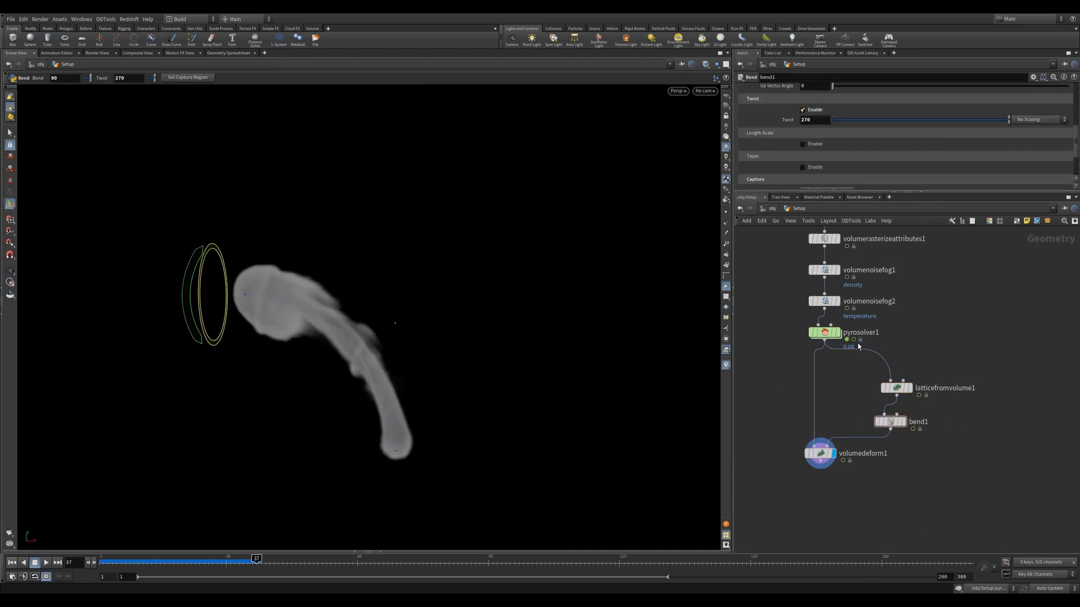
left_click(889, 421)
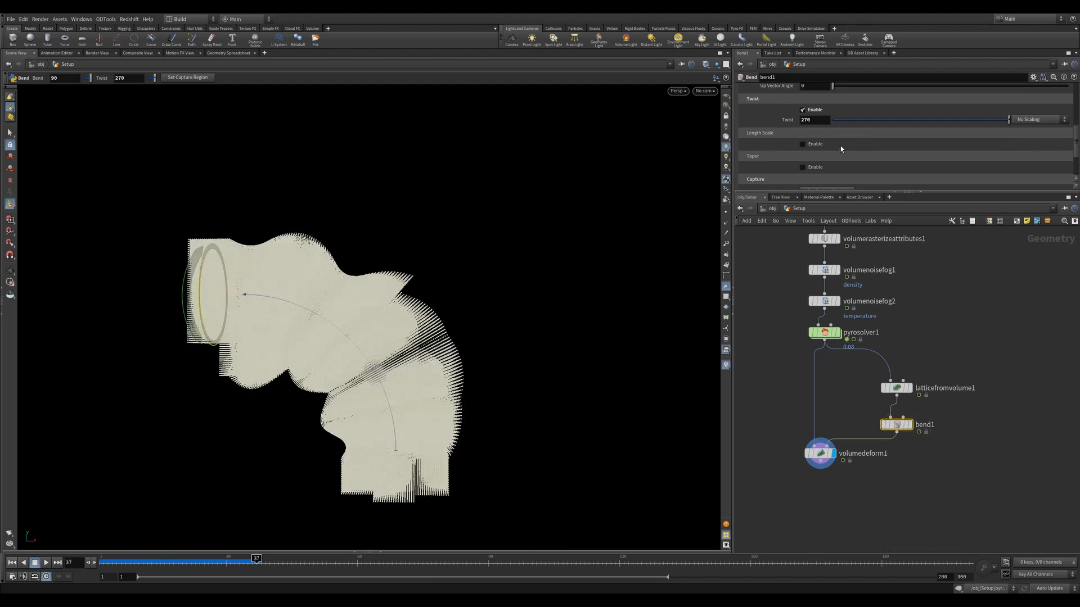
left_click(803, 166)
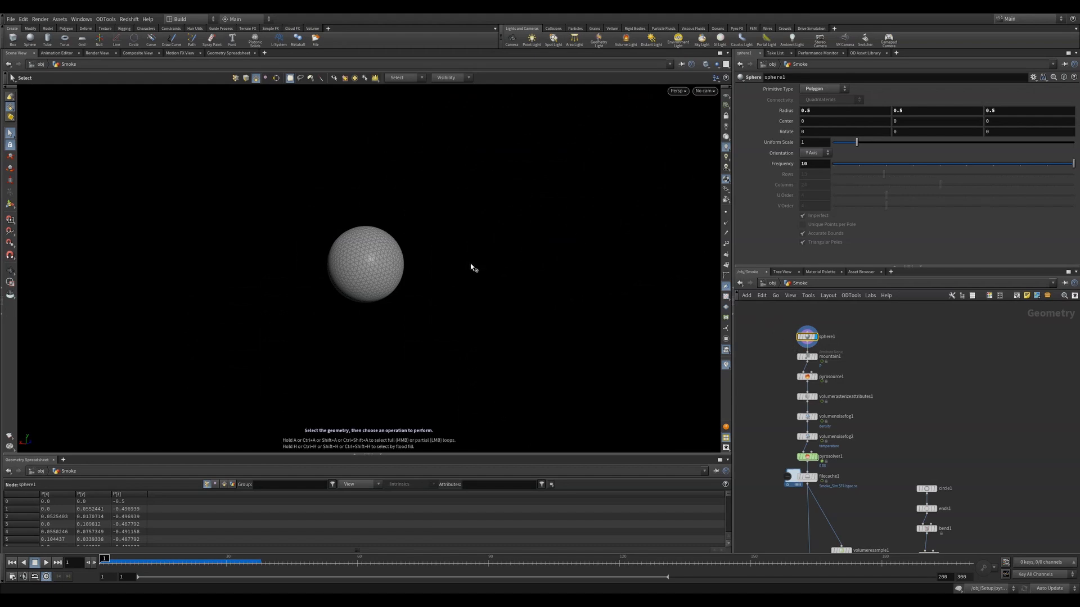
- Inspect the noisy sphere source, pyro source points, rasterized volume, and density and temperature noise
left_click(806, 356)
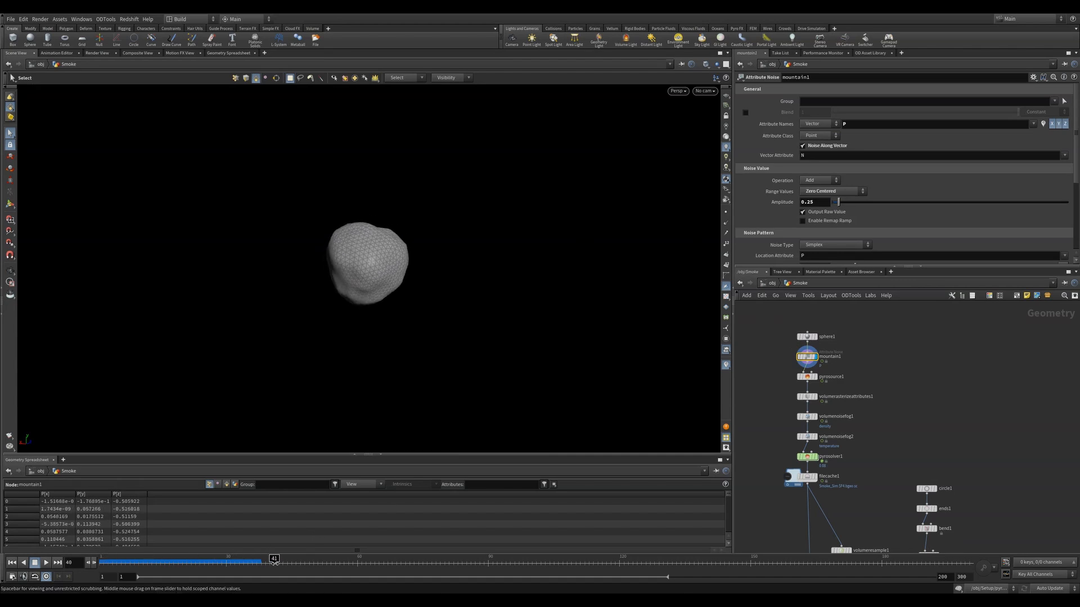
left_click(103, 558)
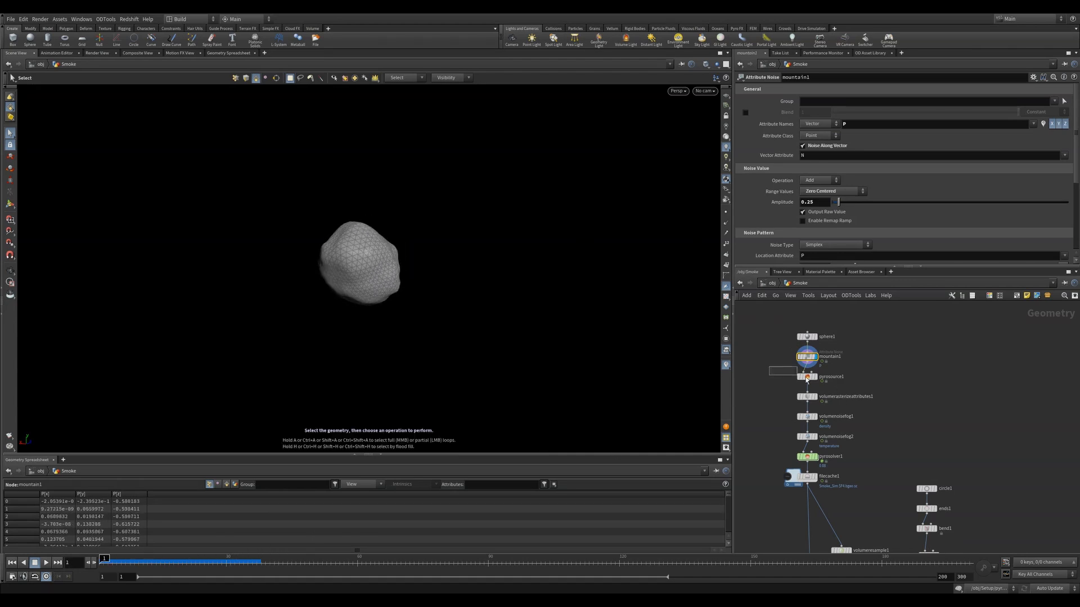
left_click(806, 377)
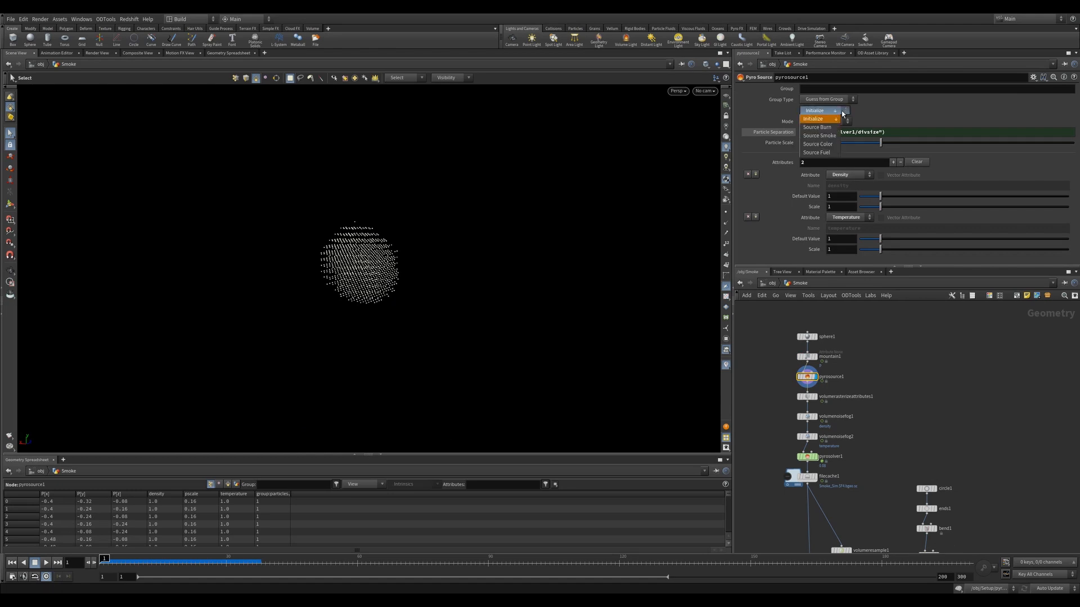
left_click(819, 122)
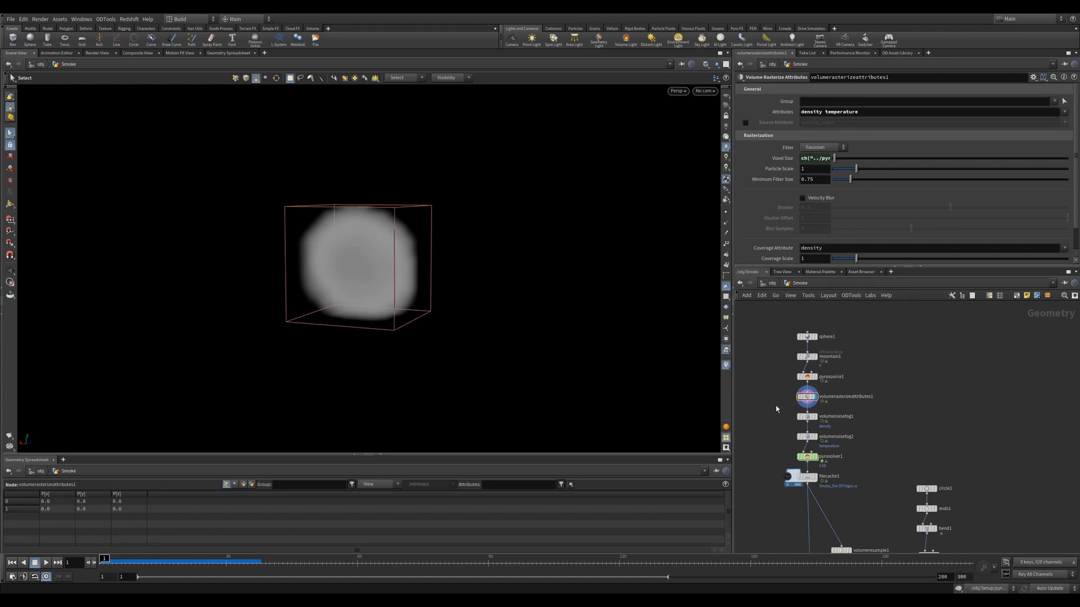
left_click(807, 392)
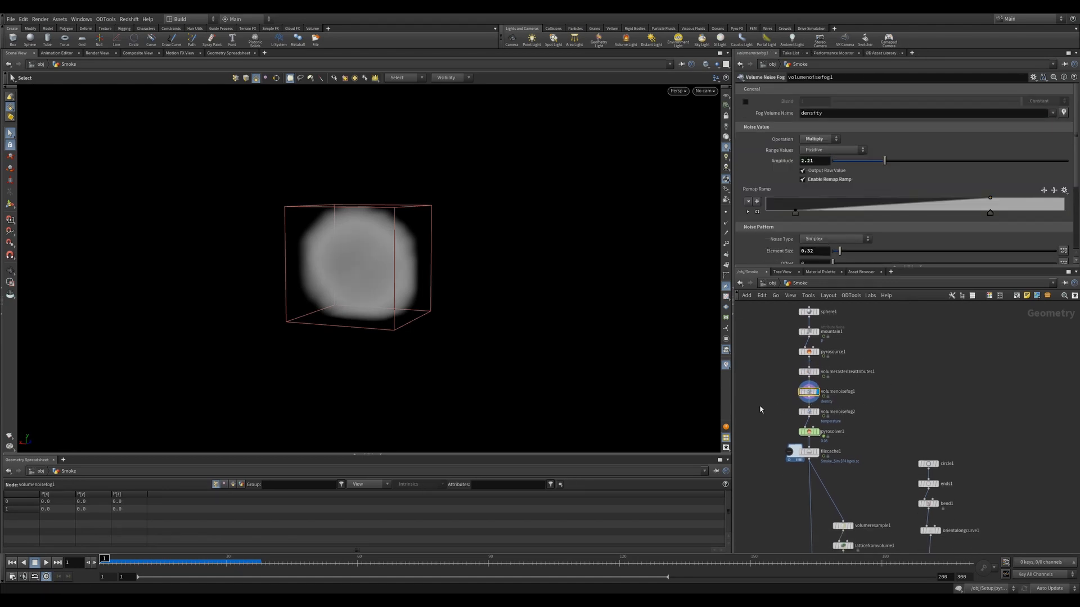
left_click(809, 412)
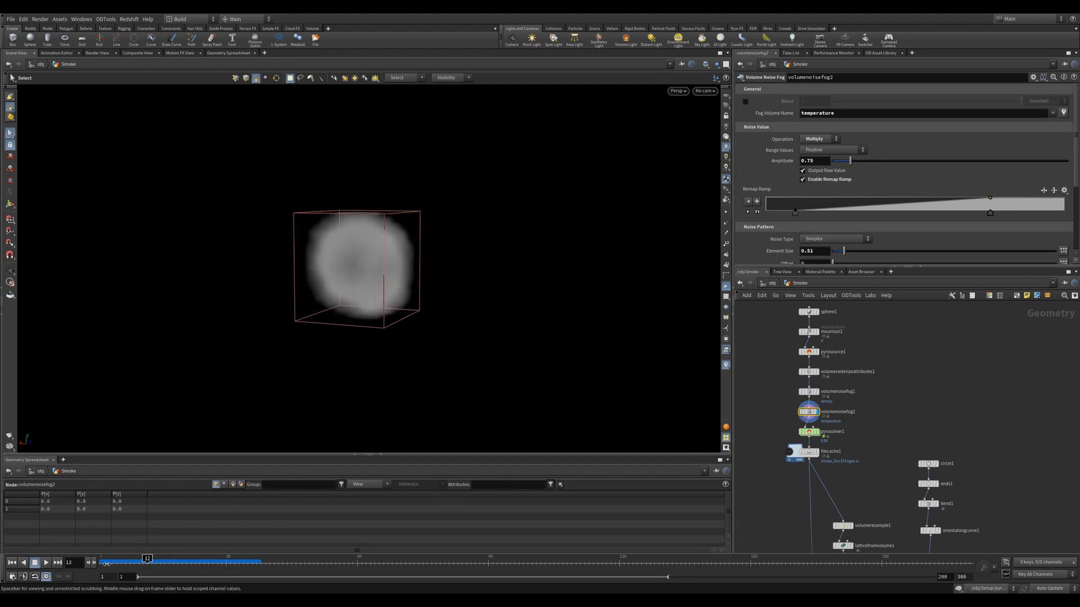
- Review the pyrosolver Fields and Shape settings and show the cached rising plume in filecache1
left_click(809, 431)
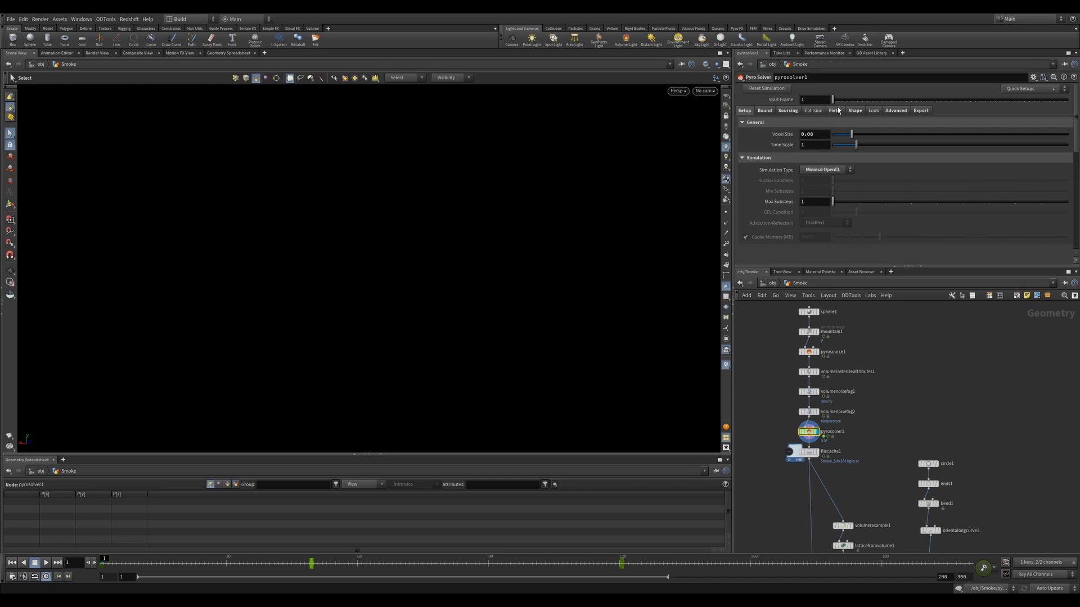
left_click(853, 110)
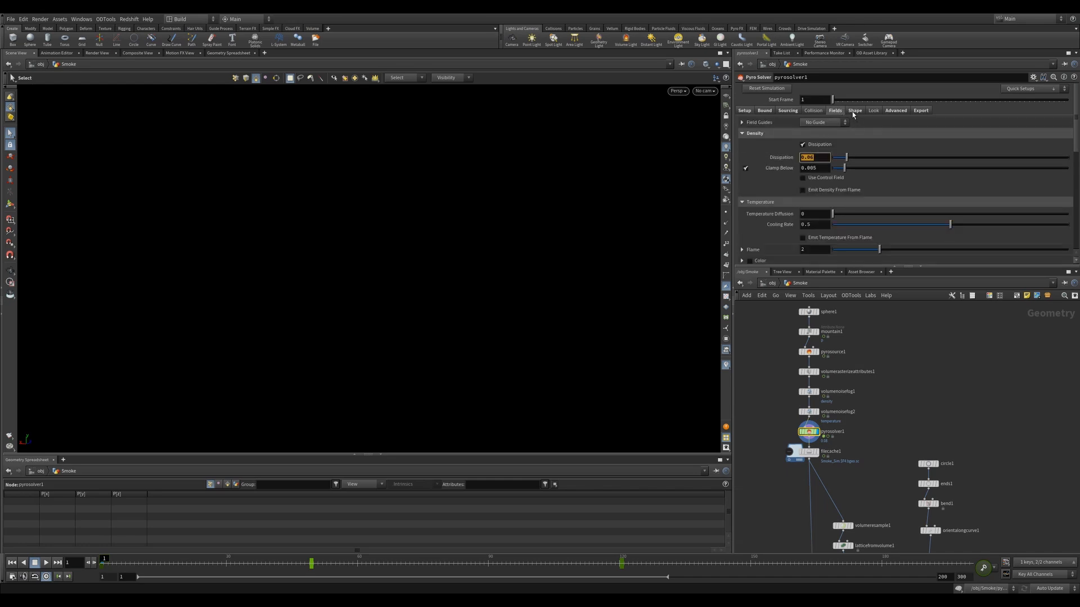
left_click(853, 110)
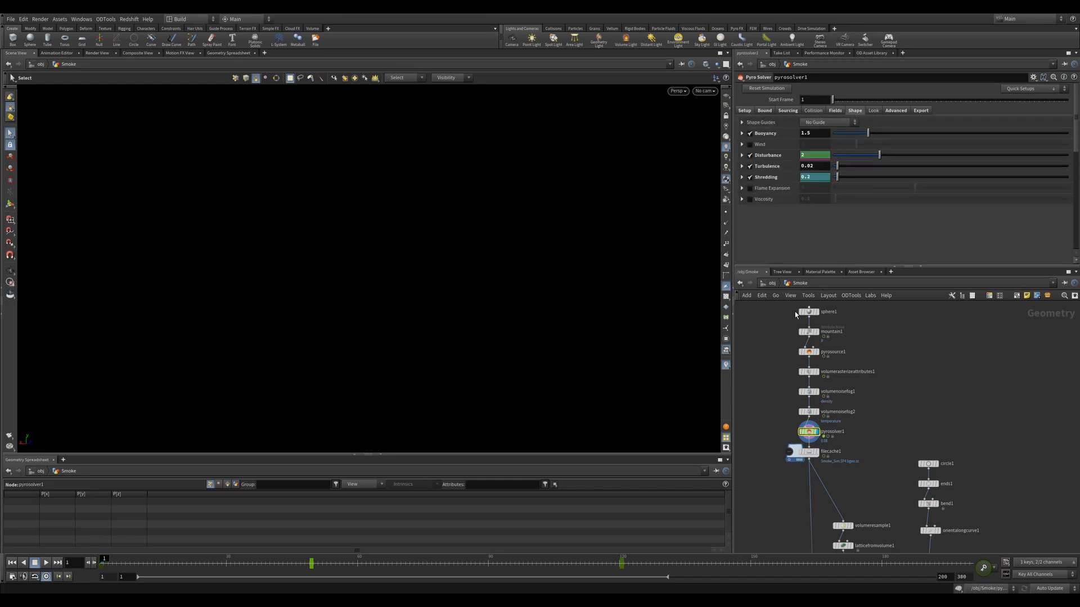
left_click(811, 451)
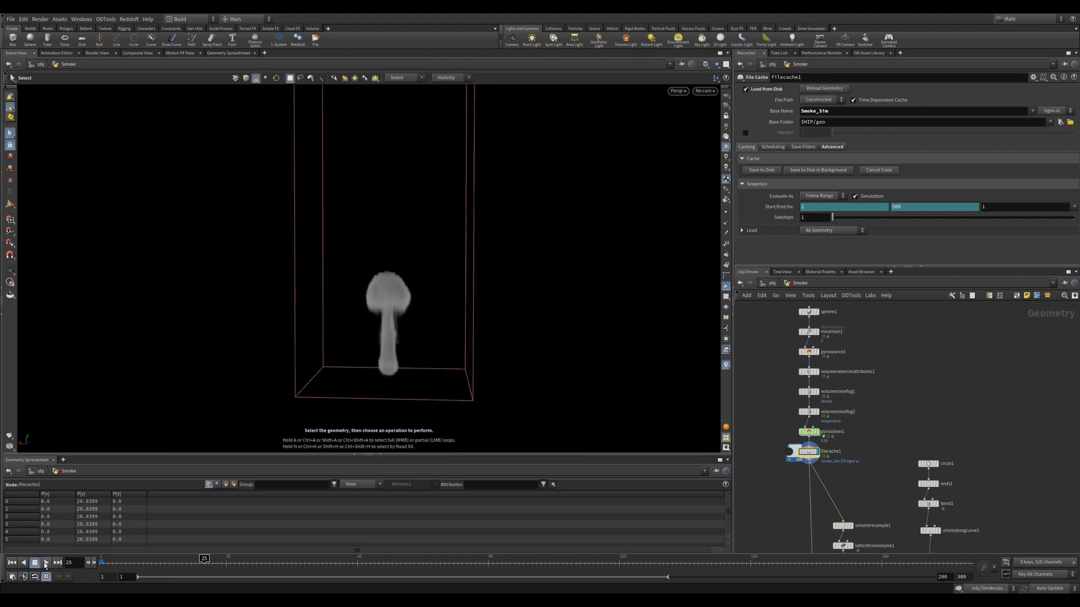
- Play the smoke cache to about frame 50 and display circle1 on its own
left_click(34, 563)
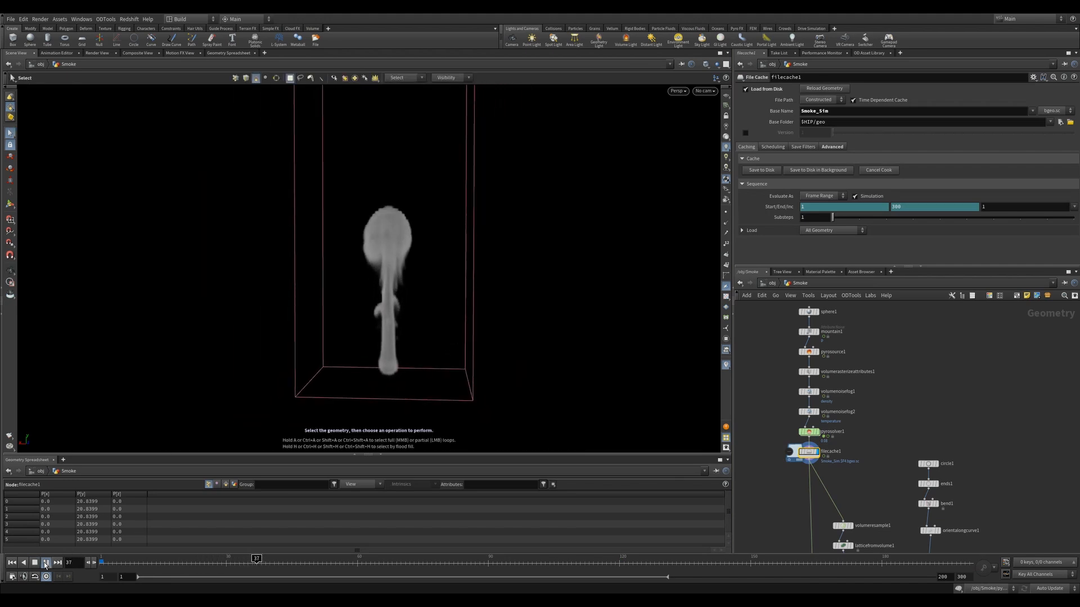
left_click(46, 563)
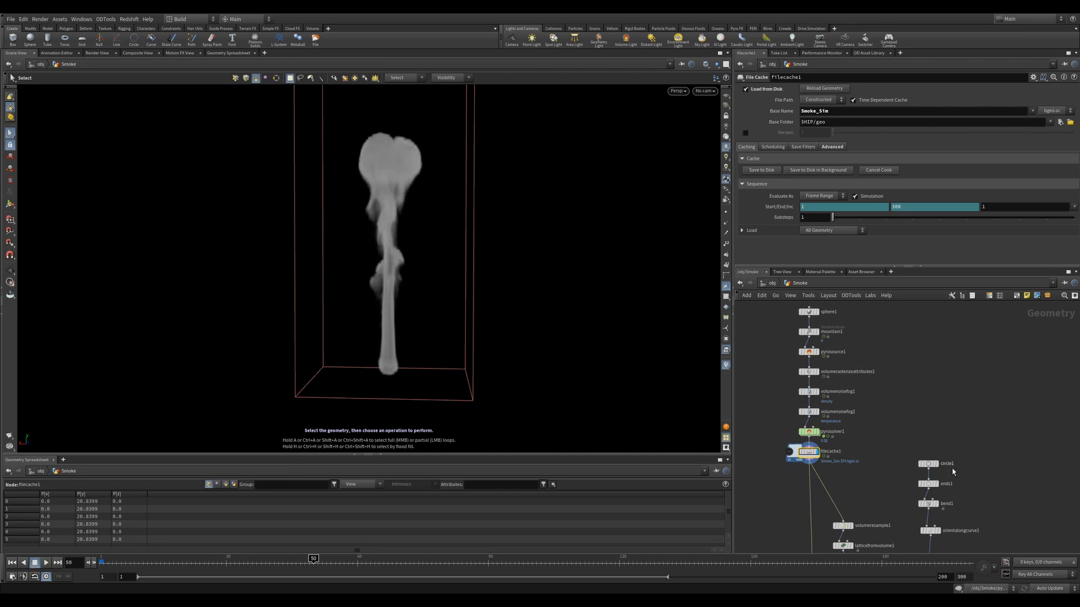
left_click(947, 463)
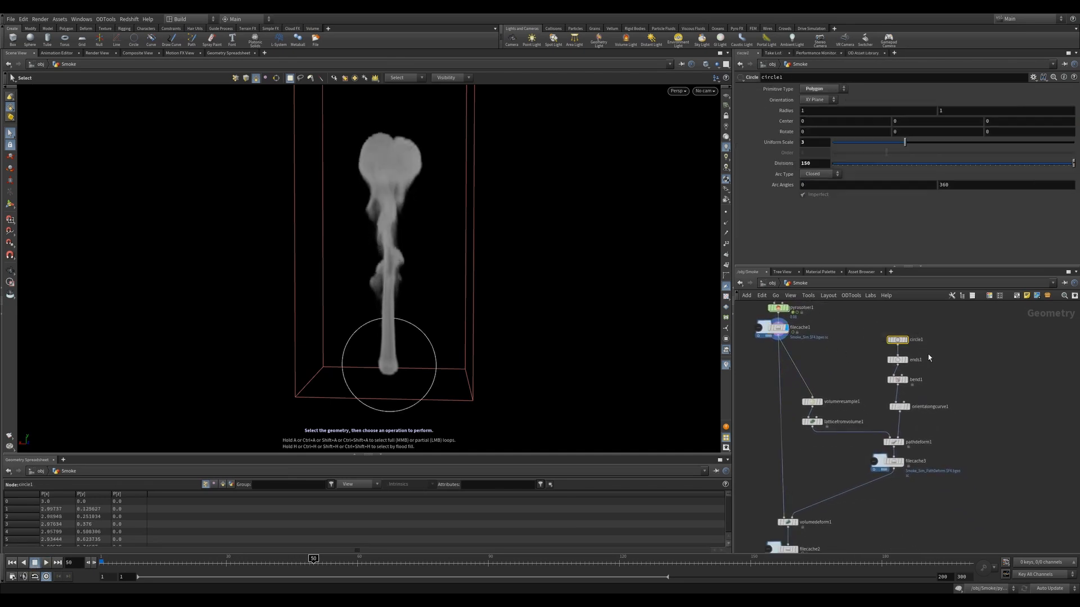
left_click(898, 338)
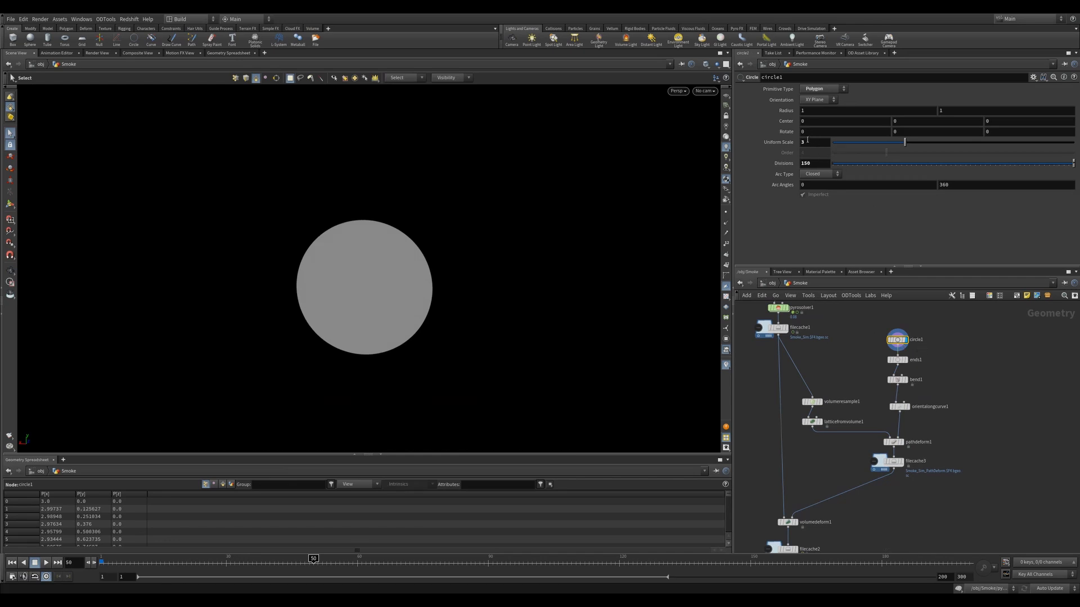
- Show the circle opened by ends1, twisted -360 by bend1, and oriented along the curve
left_click(899, 360)
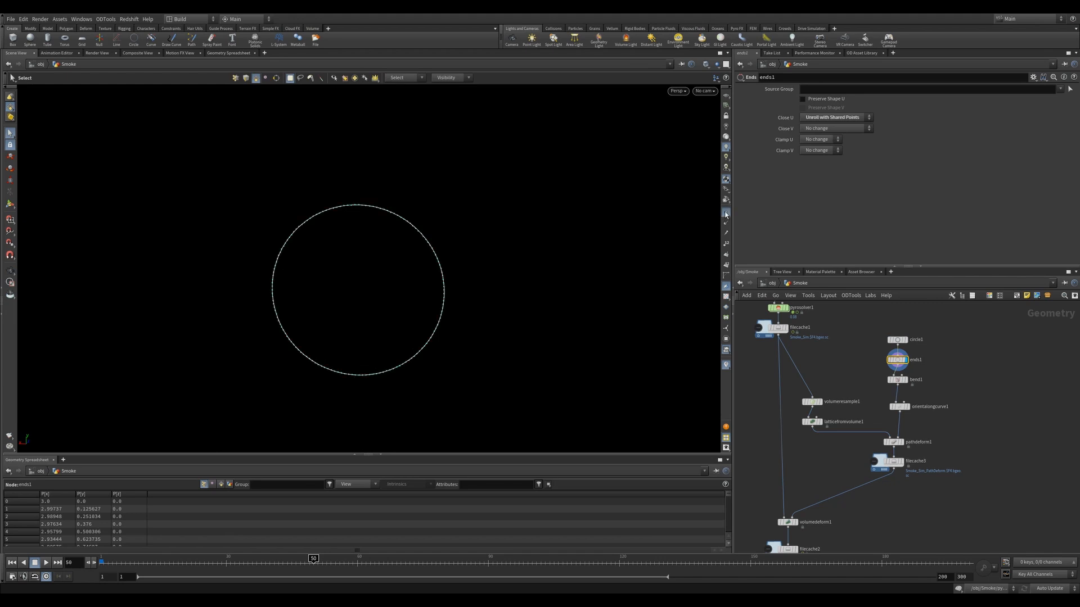
left_click(916, 379)
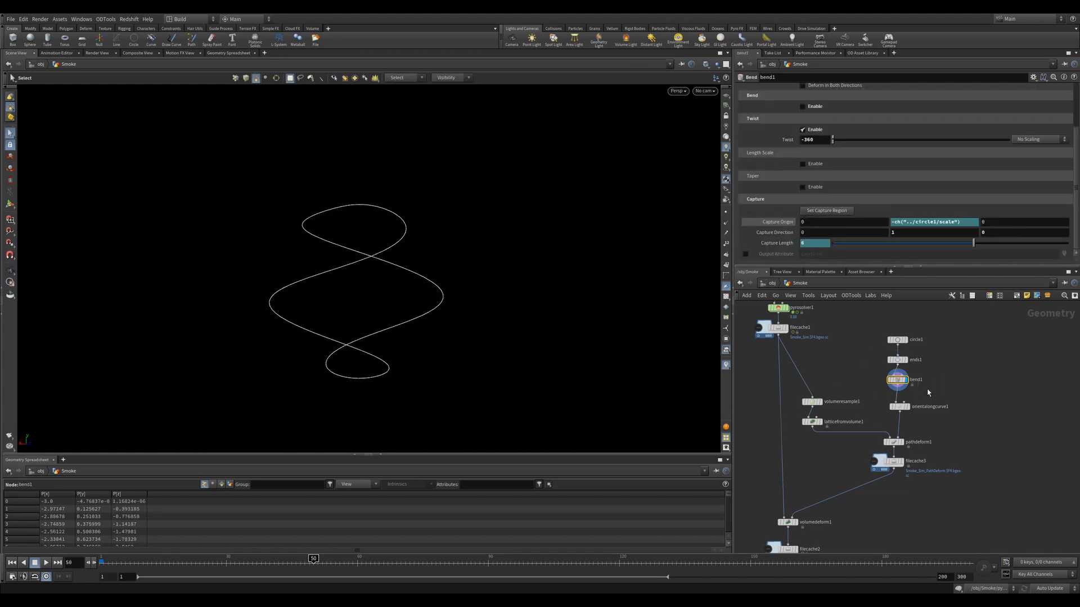
left_click(900, 379)
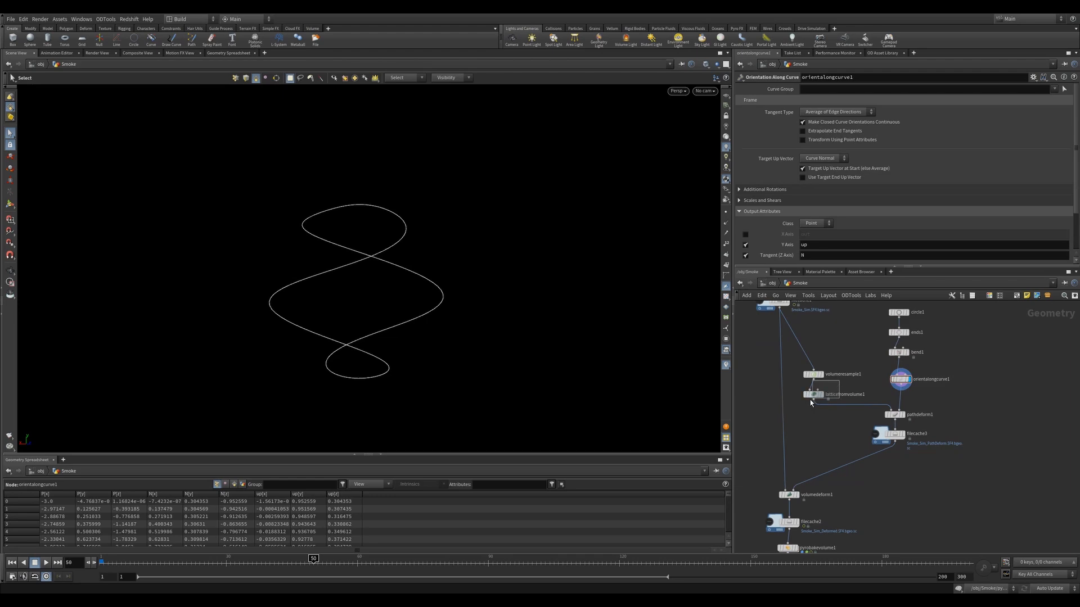
- Compare the smoke lattice, resampled volume and path-deformed lattice, then the 360° ring bend
left_click(812, 394)
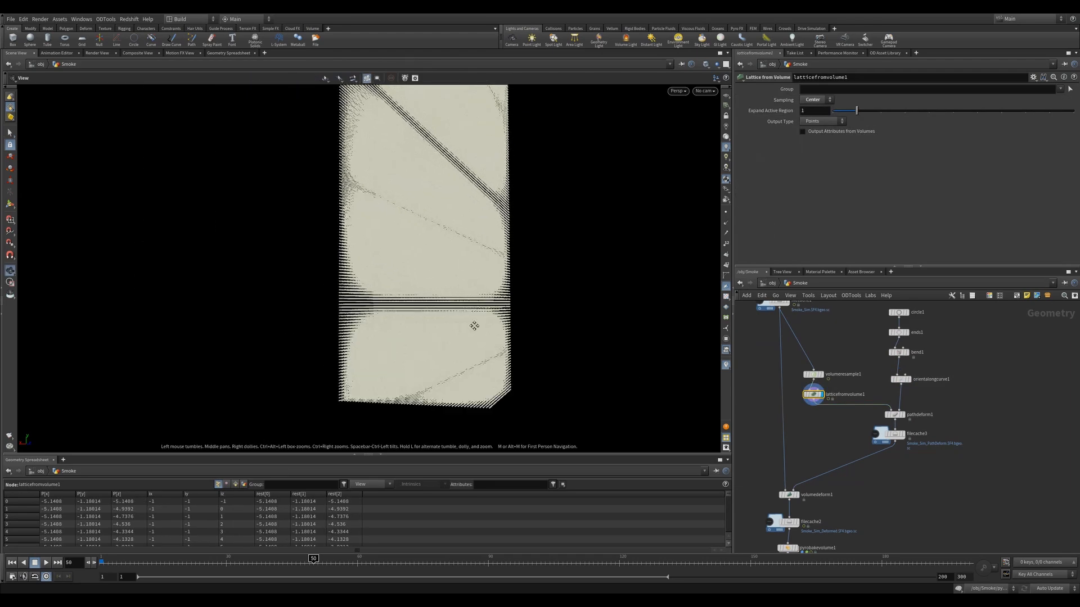
left_click(813, 374)
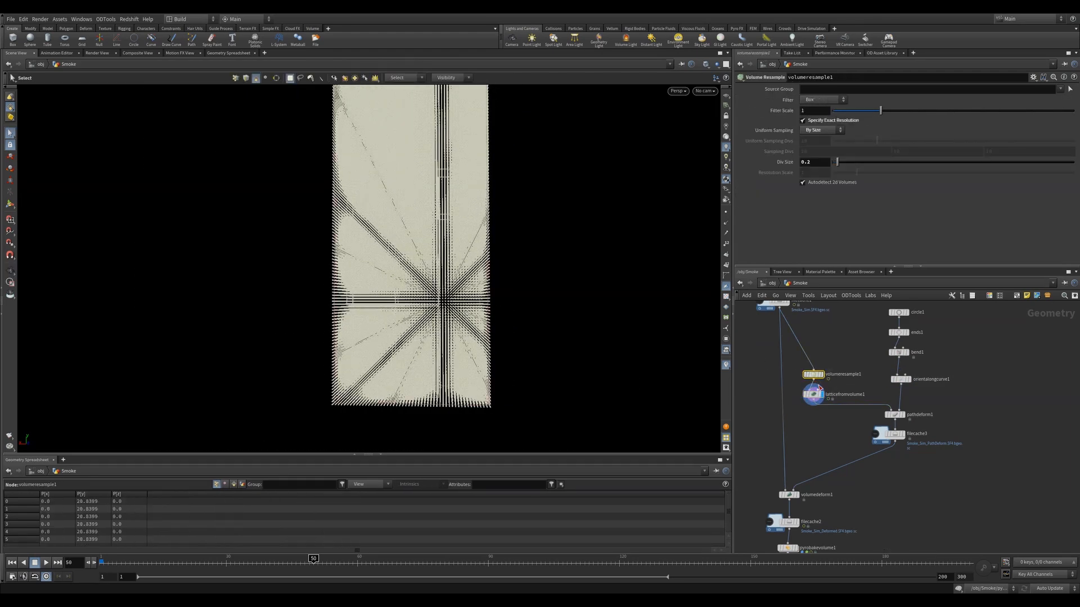
left_click(812, 394)
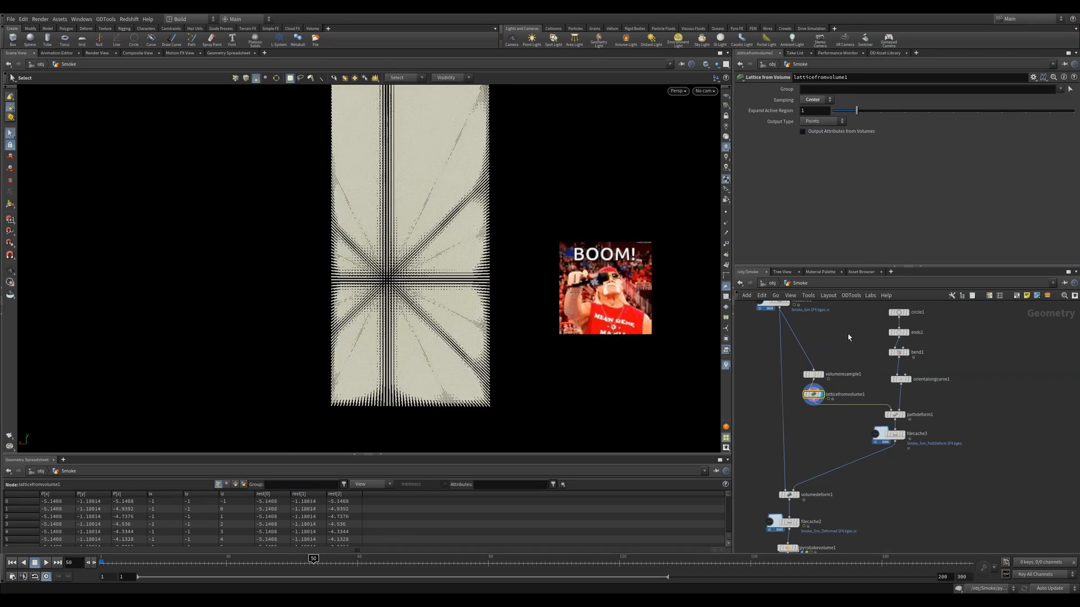
left_click(895, 414)
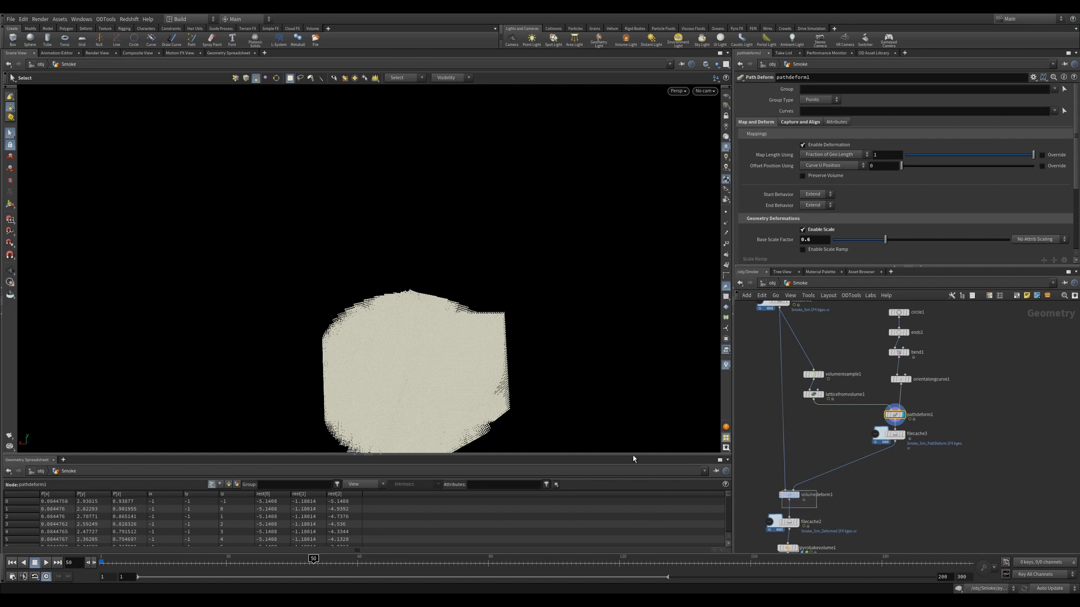
left_click(788, 494)
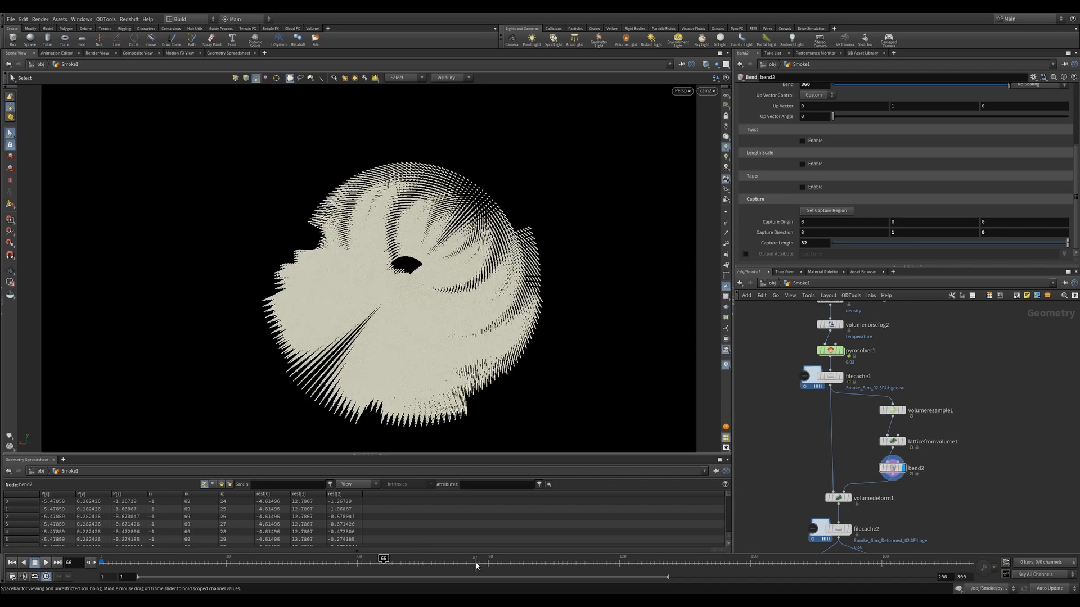
- Select cloudnoise1 in Bend_VDB to view the character's noisy cloud volume
left_click(835, 529)
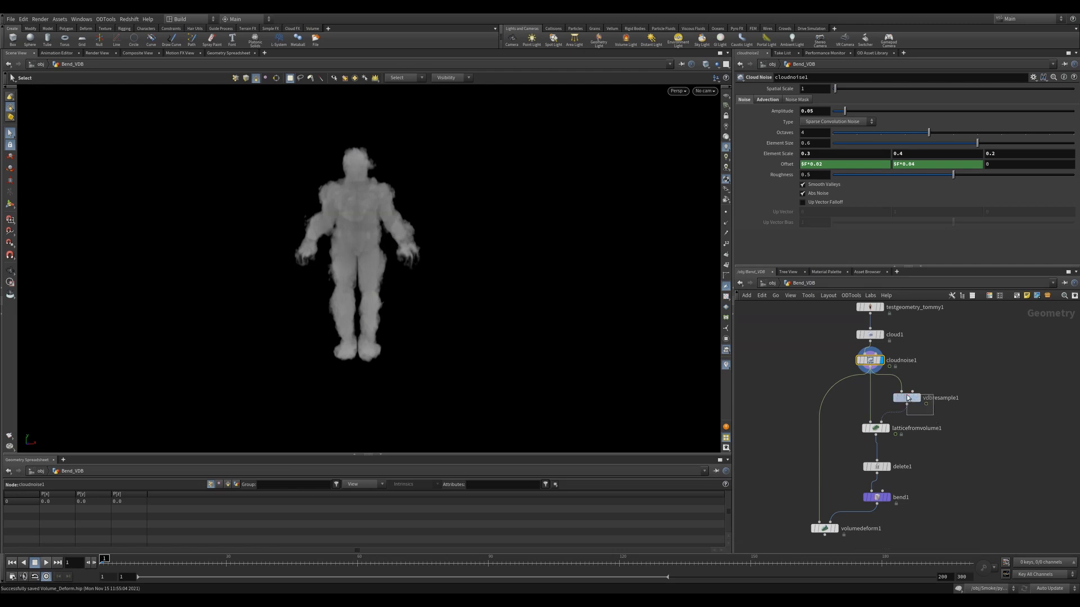
- Inspect the cloud lattice and delete1, then turn off Perform Partial Update on volumedeform1
left_click(875, 428)
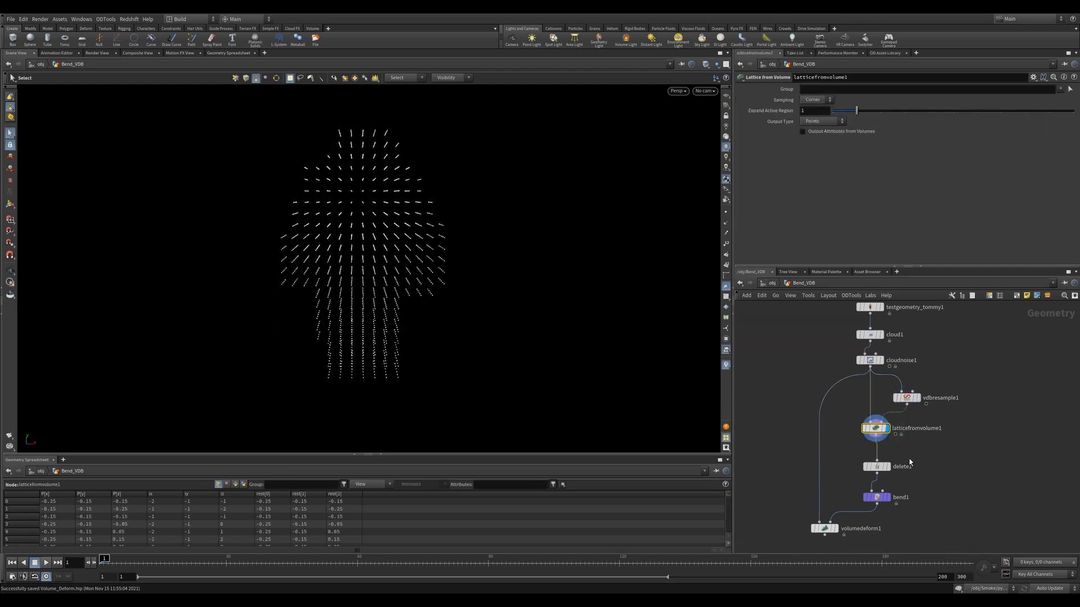
left_click(876, 466)
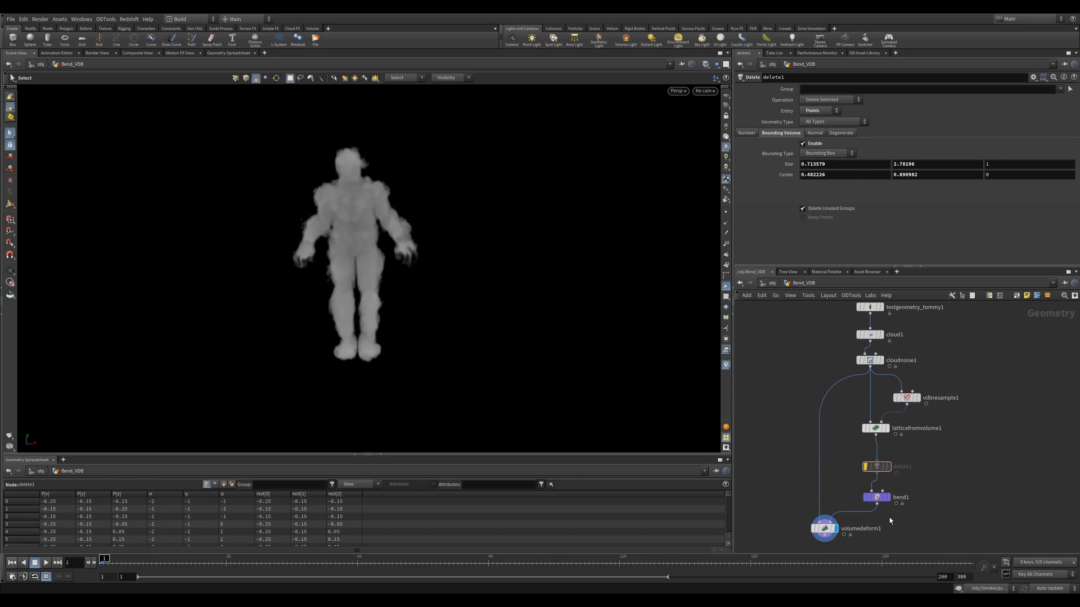
left_click(824, 528)
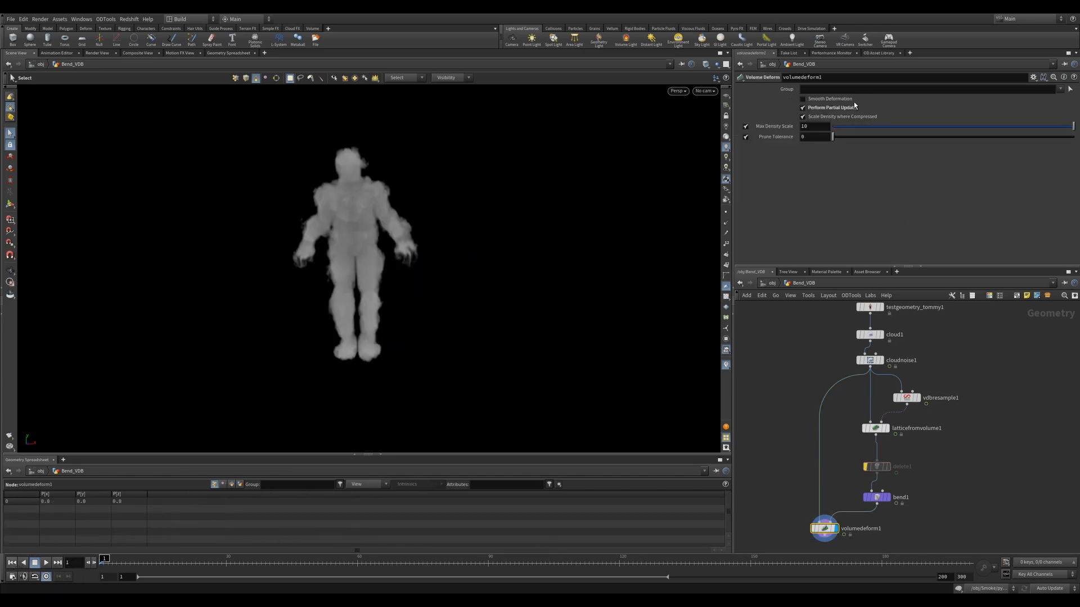
left_click(803, 108)
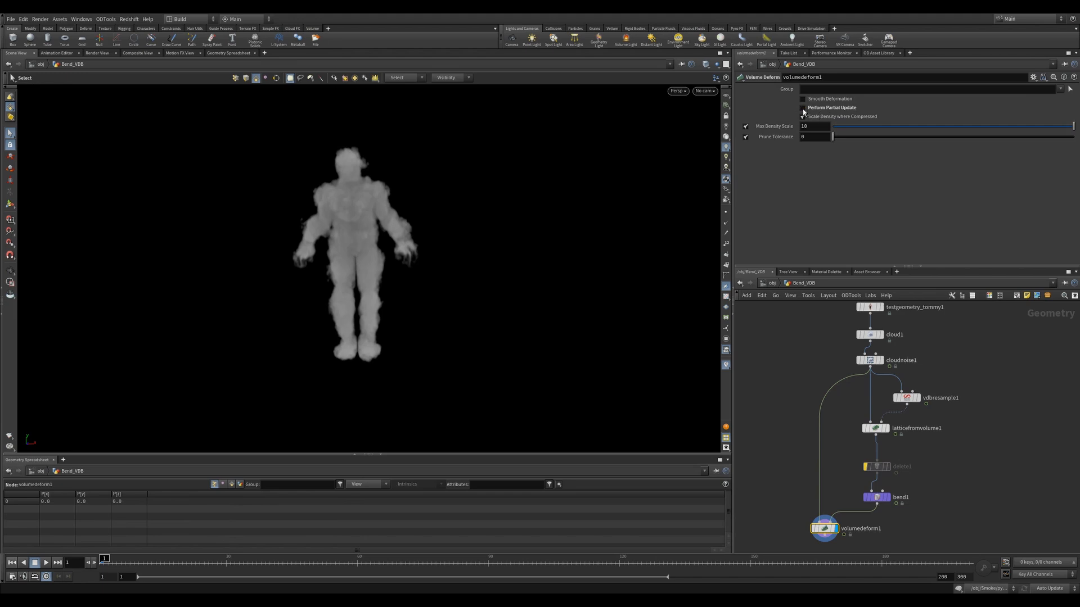
left_click(802, 116)
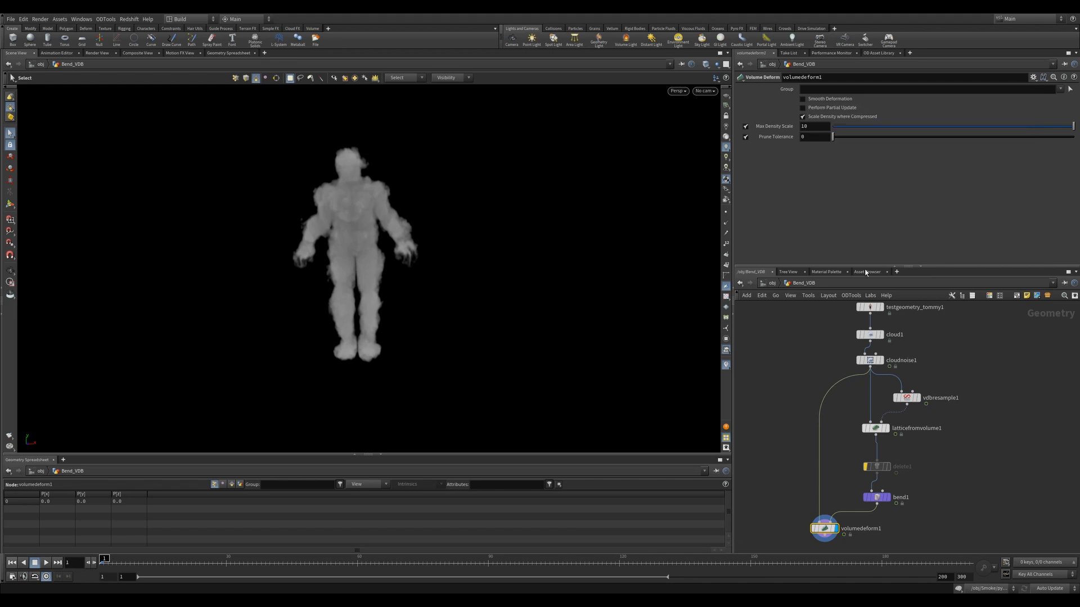
- Un-bypass delete1, inspect bend1 and scrub to see the cloud bent into an arc
left_click(877, 467)
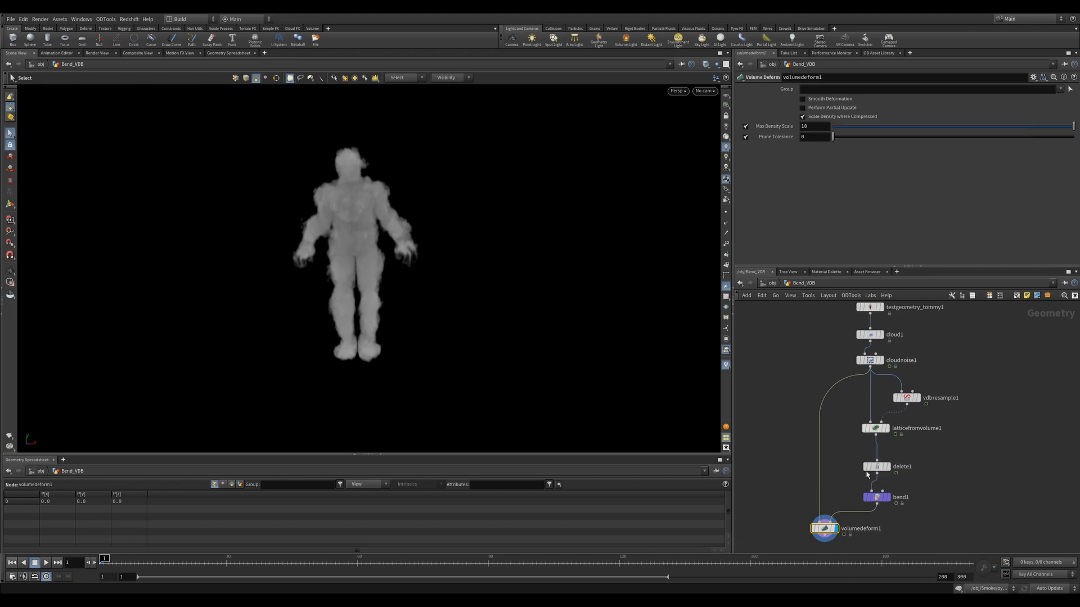
left_click(874, 467)
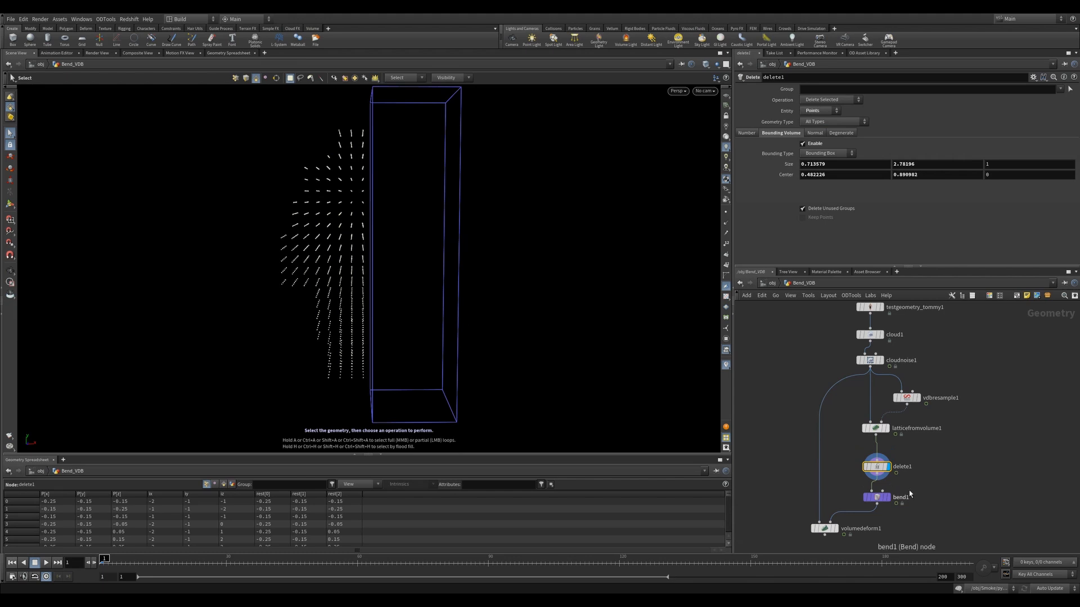
left_click(876, 497)
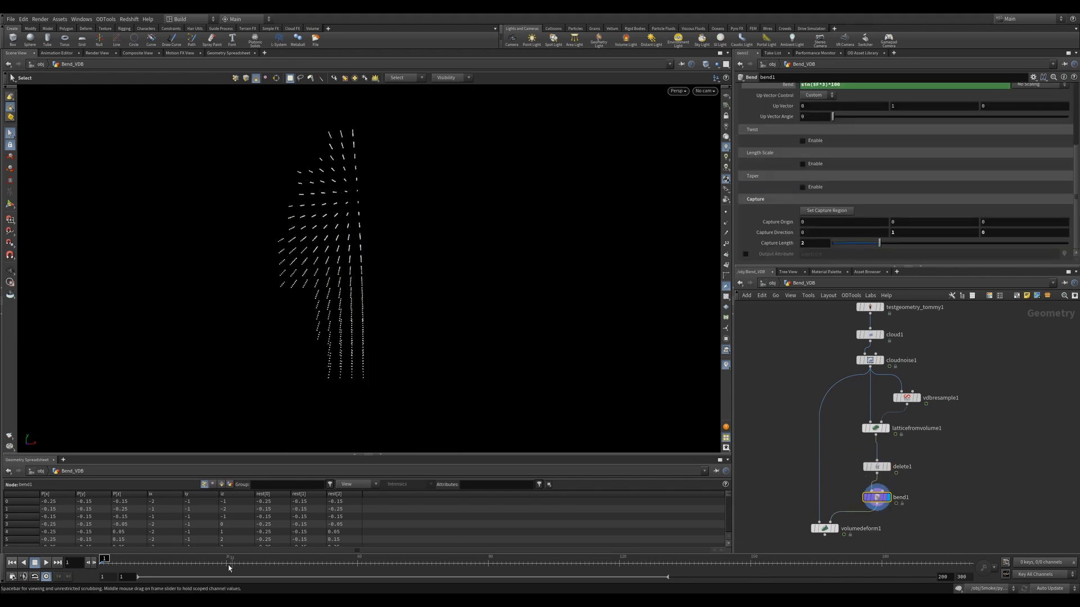
left_click(824, 528)
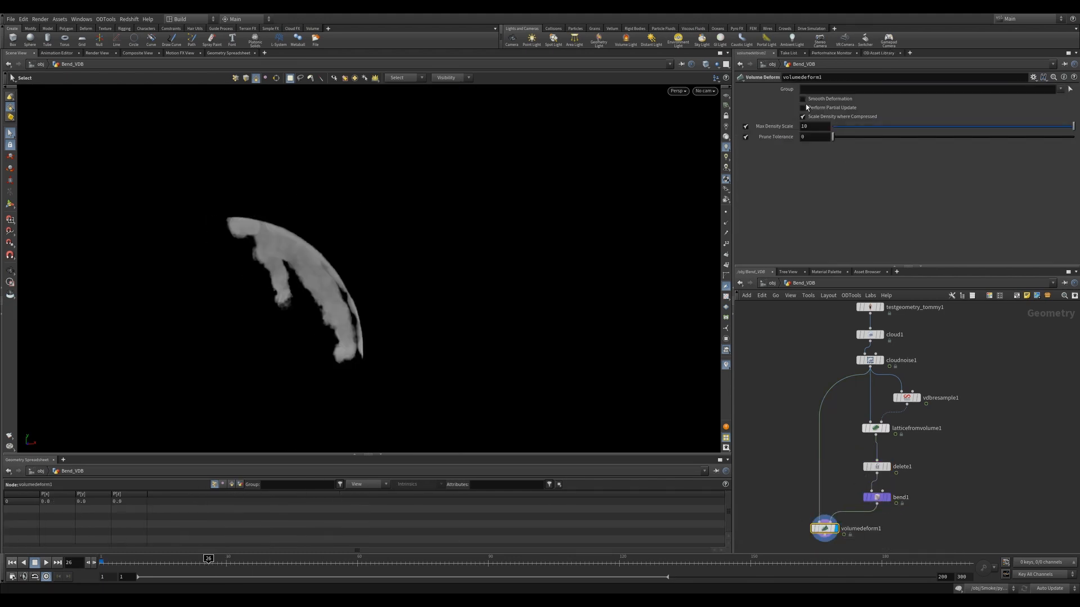
left_click(802, 107)
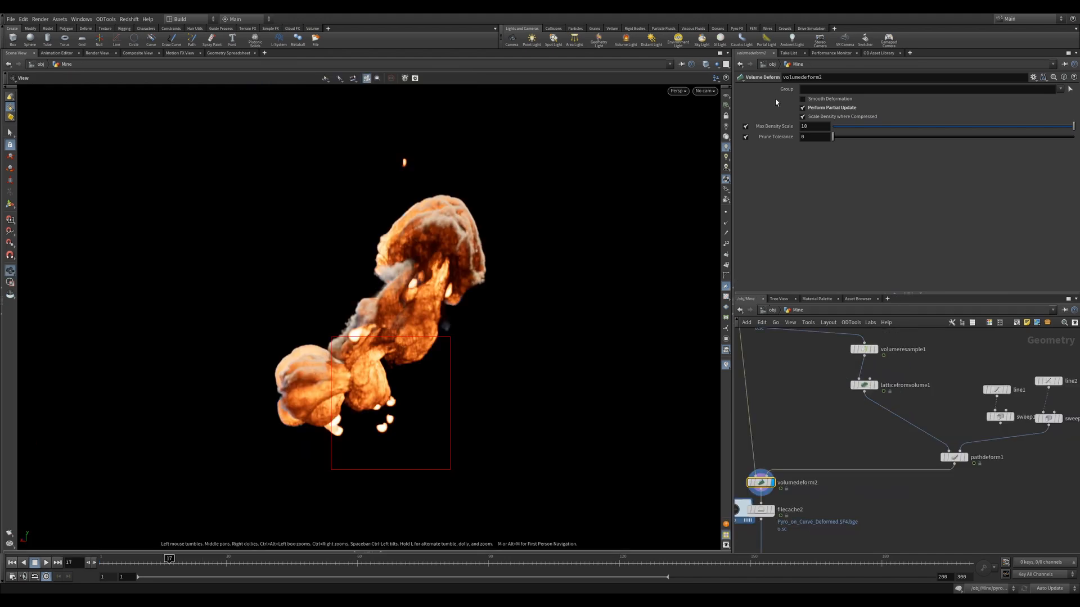
mouse_move(459, 165)
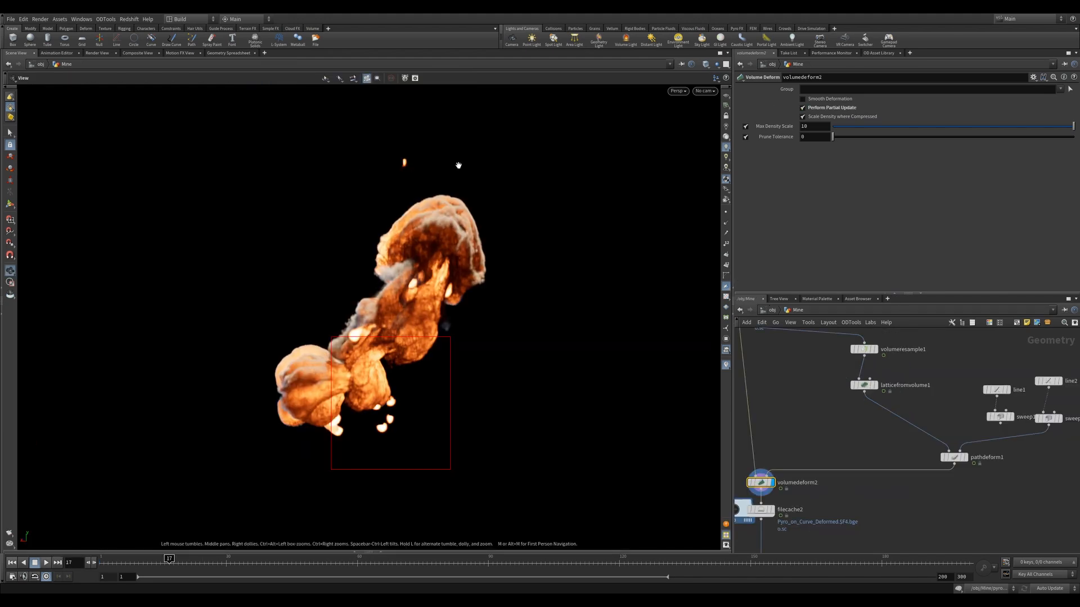
- Open SoftTransform and select vdbfrompolygons1 turning the pig head into a VDB
left_click(802, 108)
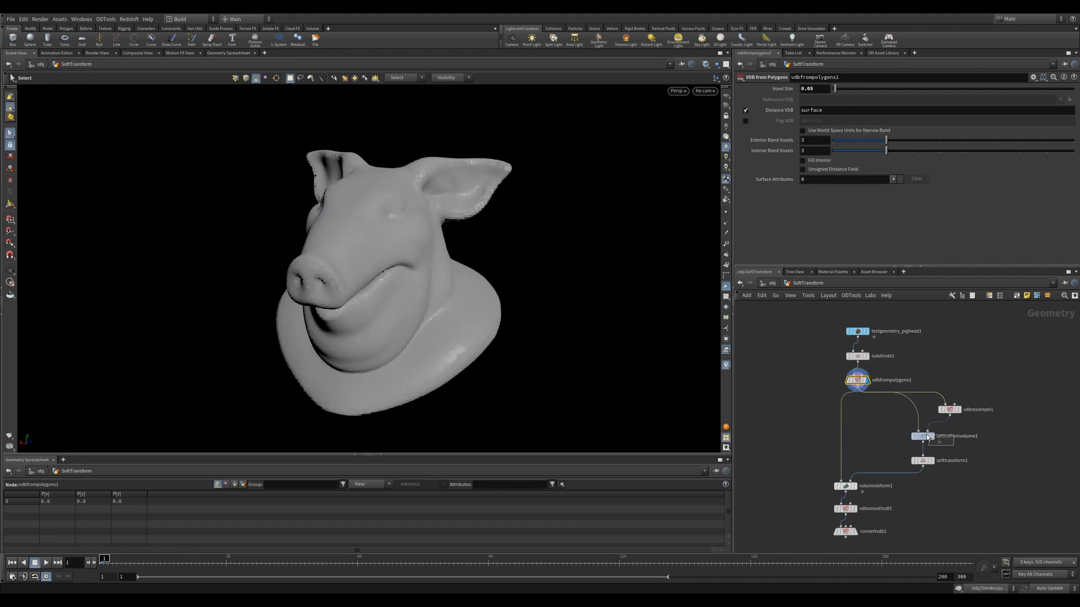
- View the pig head lattice, soft transform pulling the ears, and deformed volume
left_click(921, 436)
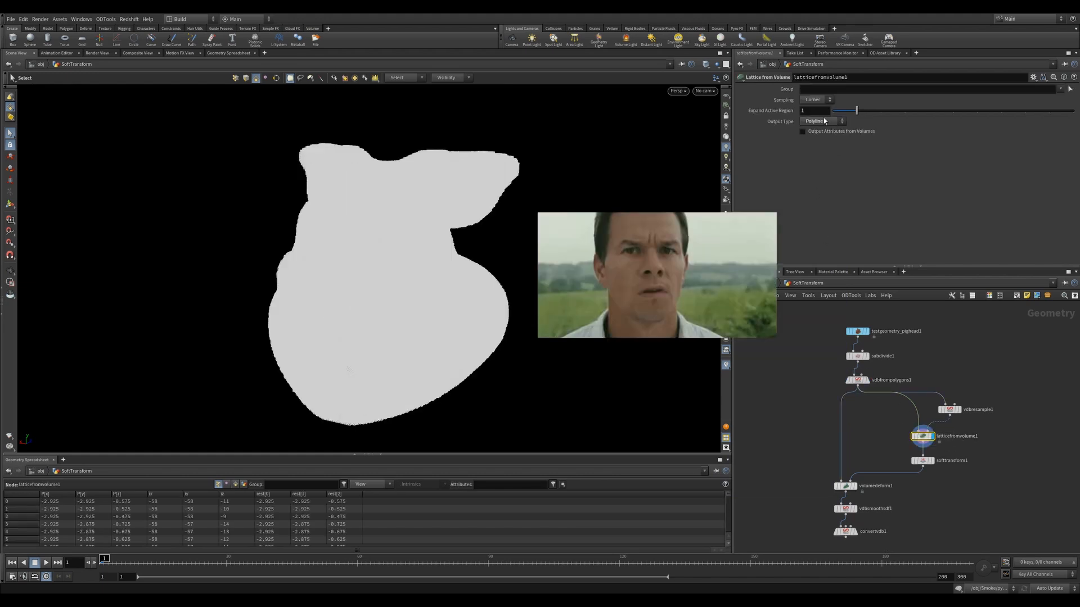
left_click(951, 461)
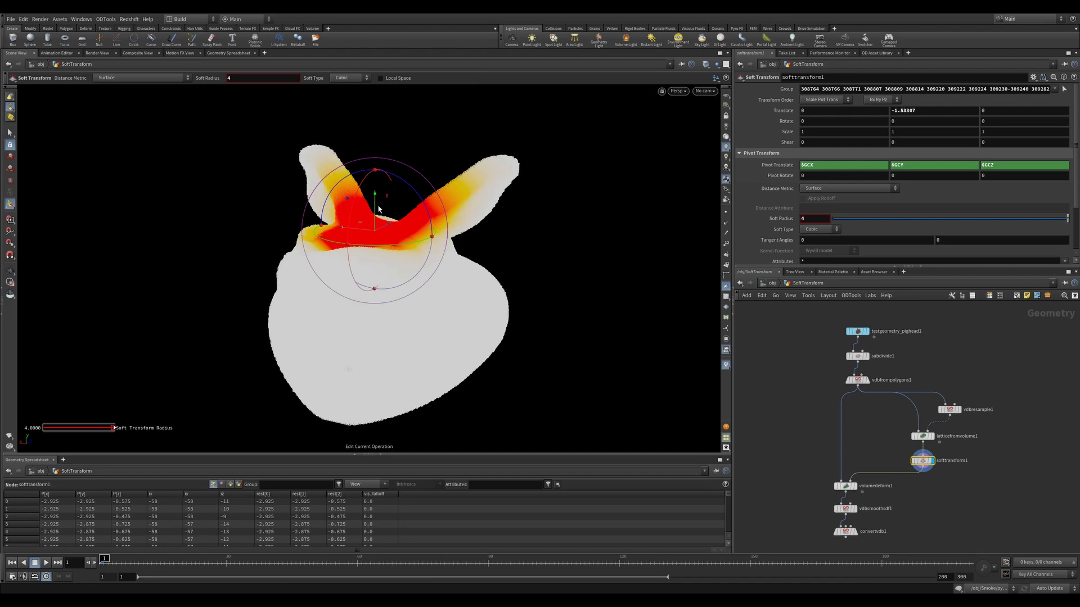
left_click(857, 486)
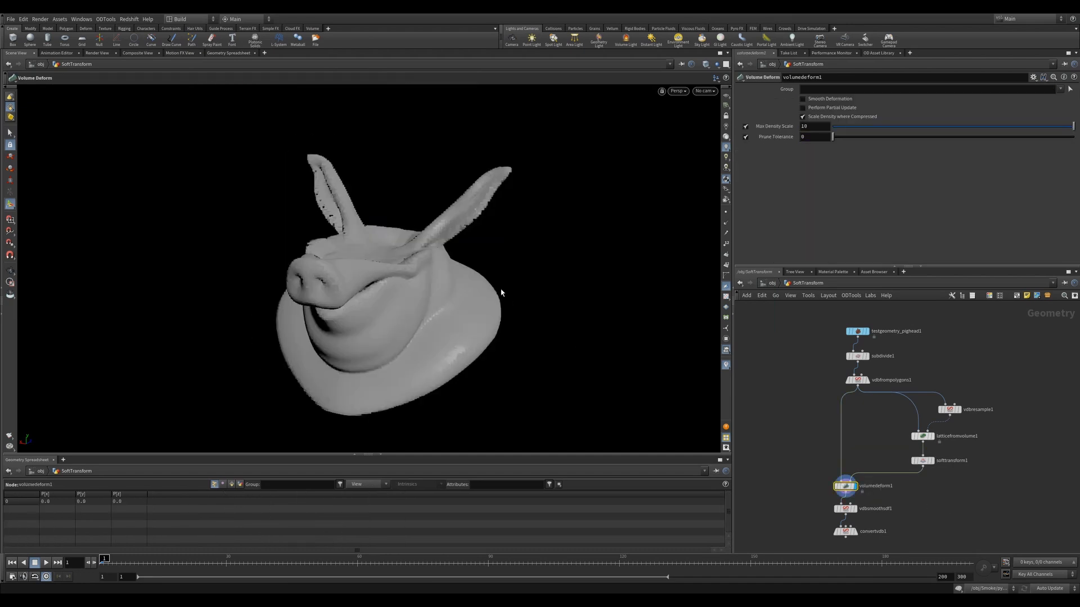
left_click(916, 460)
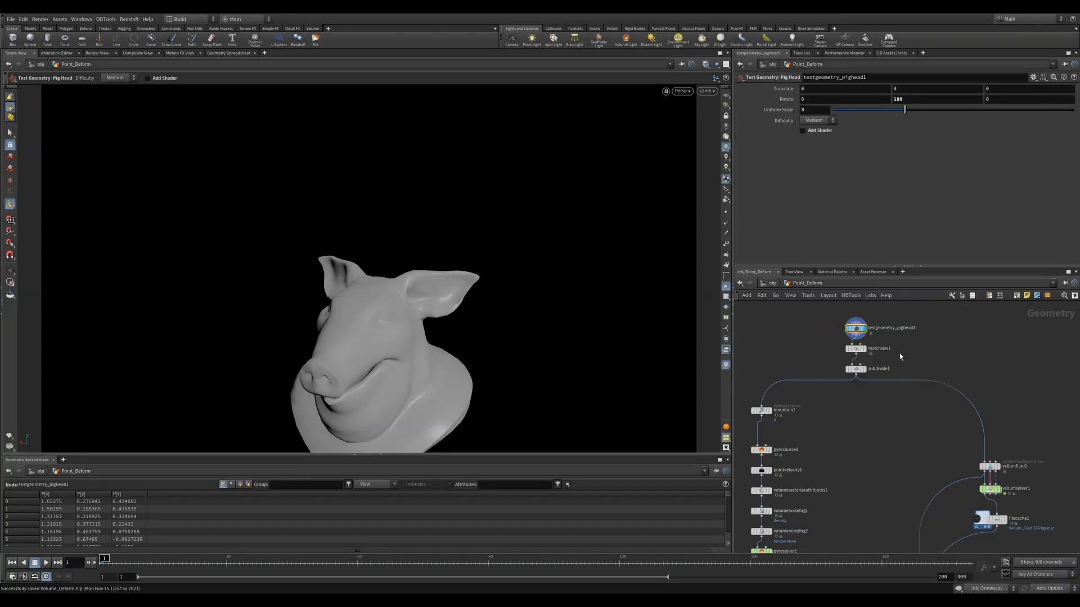
- Show the pig head size-matched, subdivided, noise-displaced and scattered into pyro source points
left_click(855, 348)
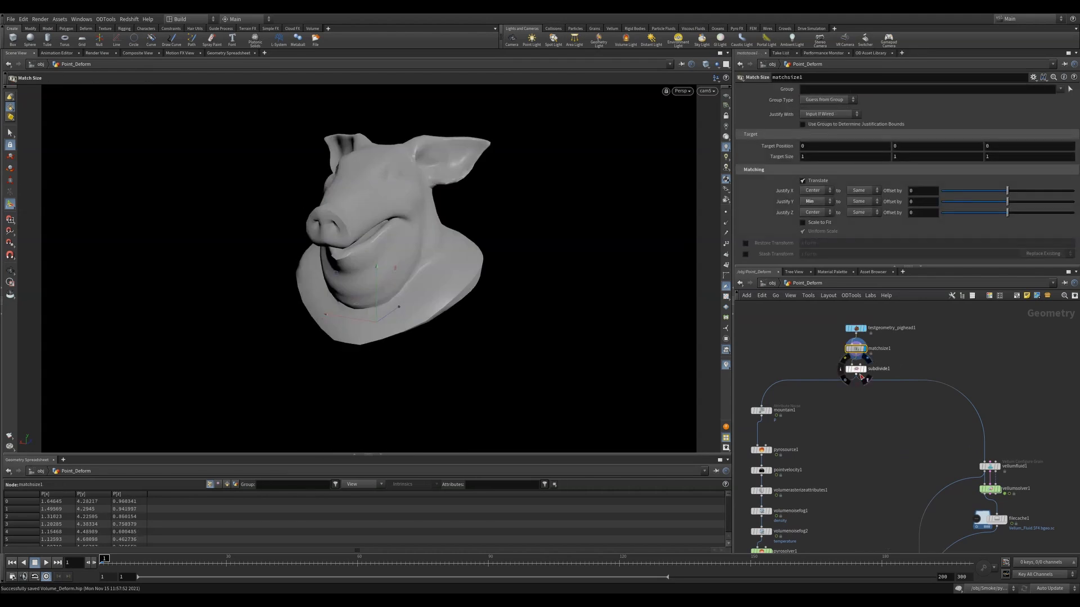
left_click(854, 368)
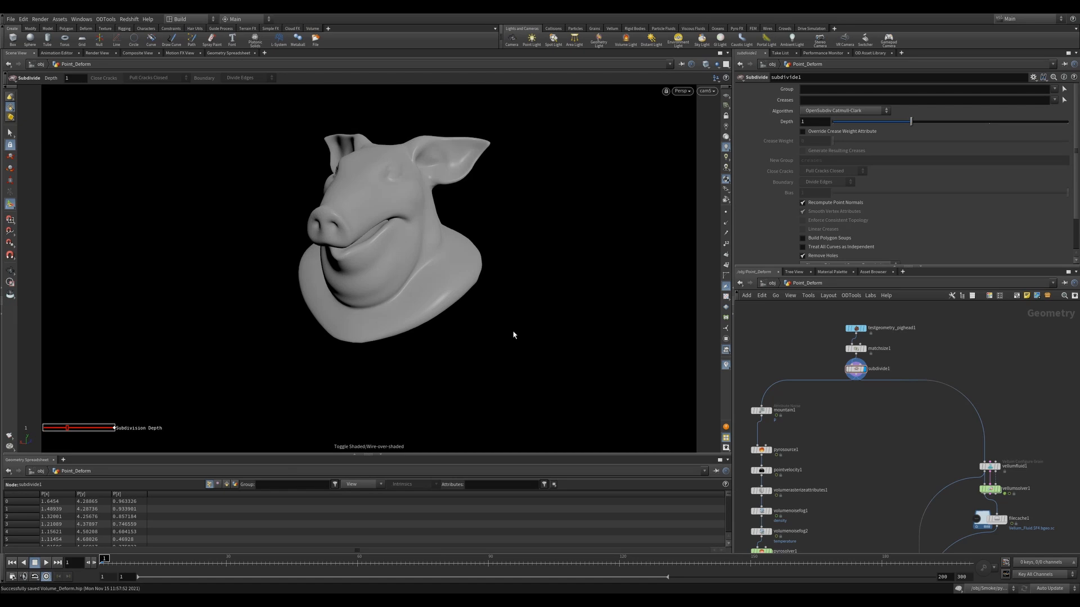
left_click(785, 384)
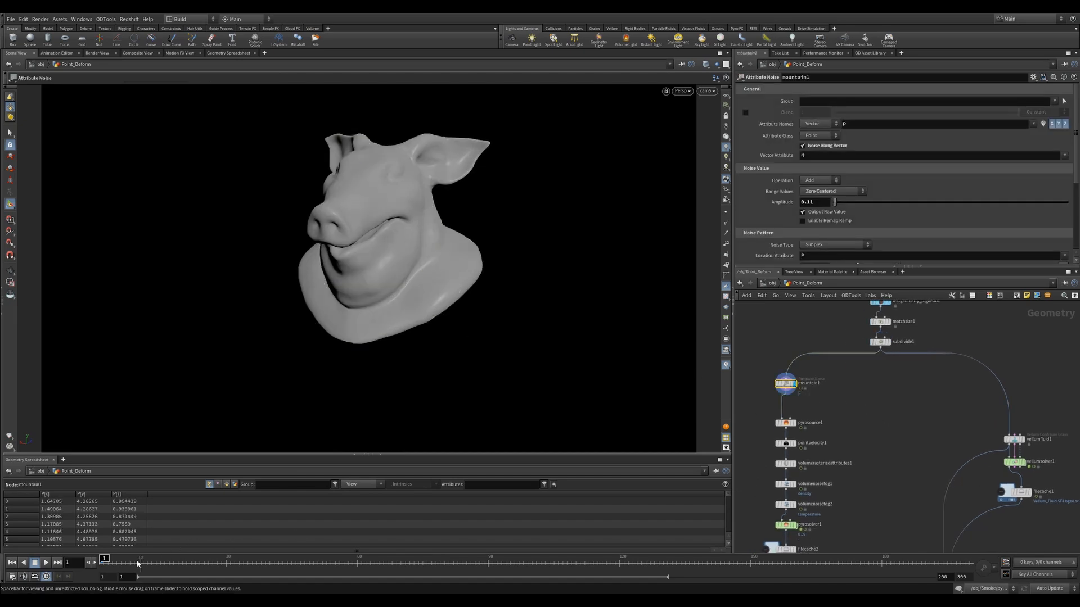
left_click(785, 399)
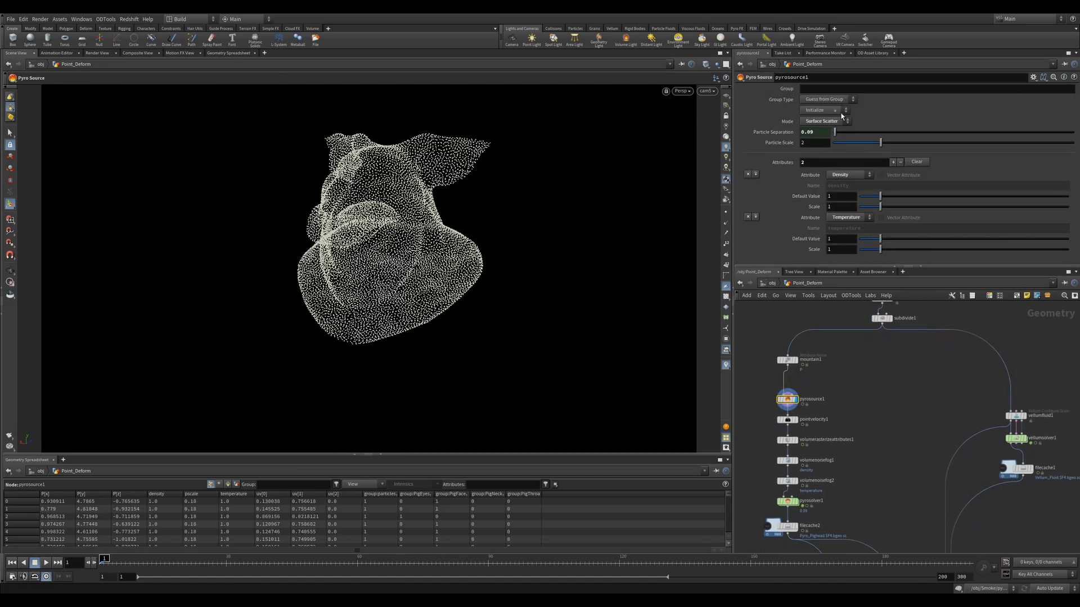
left_click(822, 111)
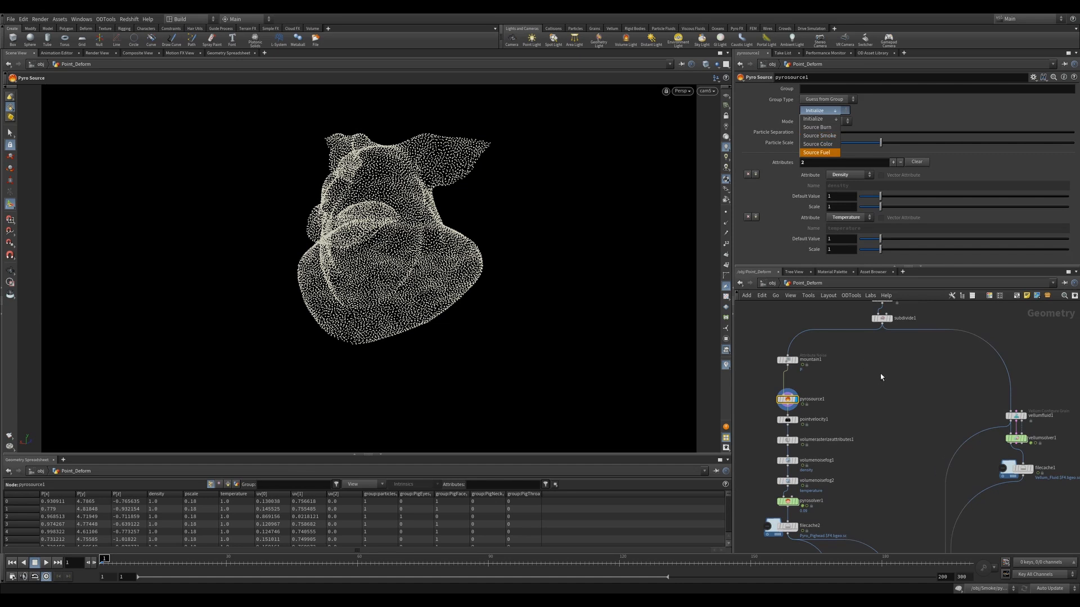
- Show point velocity, rasterized volume, temperature noise and the simulated pyro smoke
left_click(787, 389)
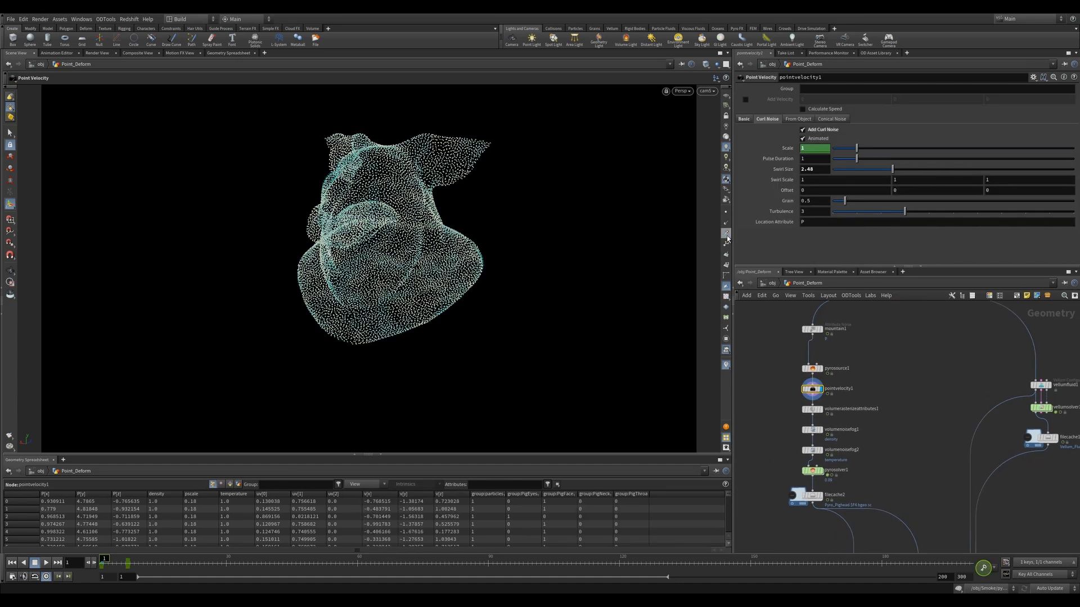
left_click(815, 370)
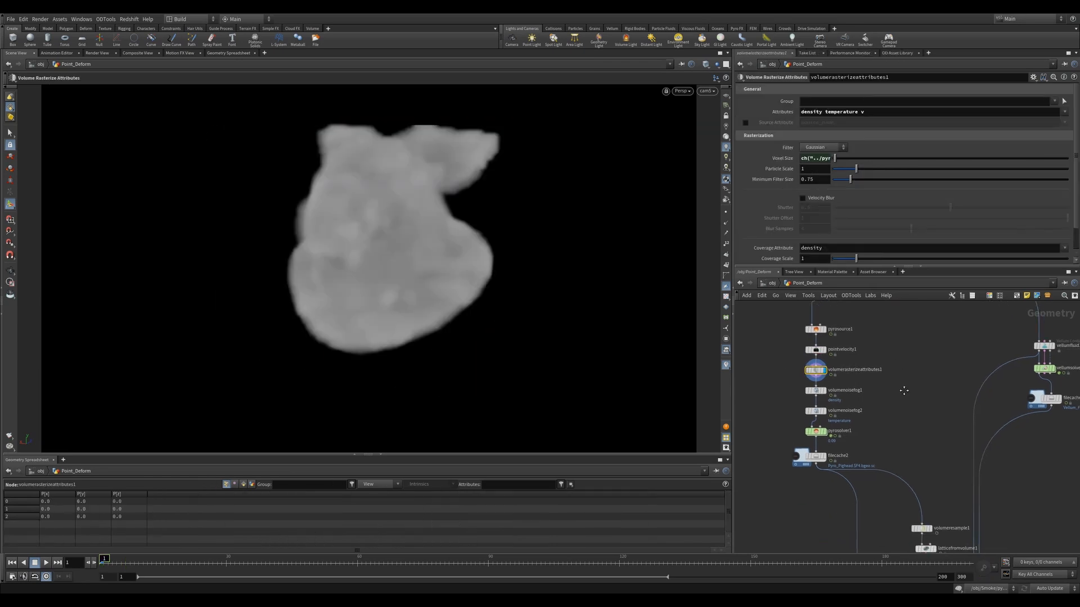
left_click(815, 370)
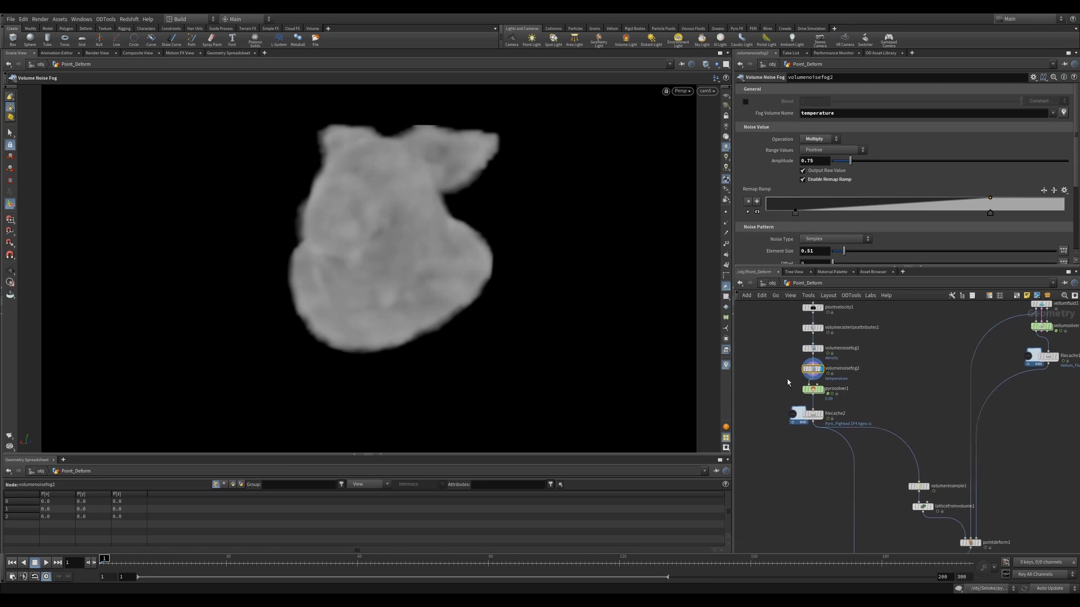
left_click(813, 389)
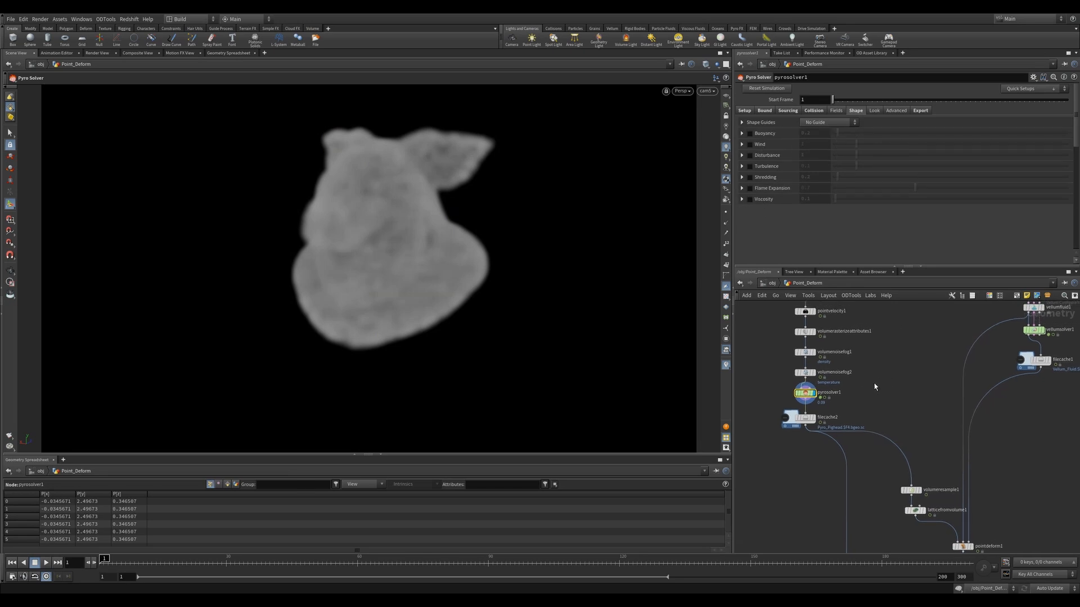
left_click(791, 418)
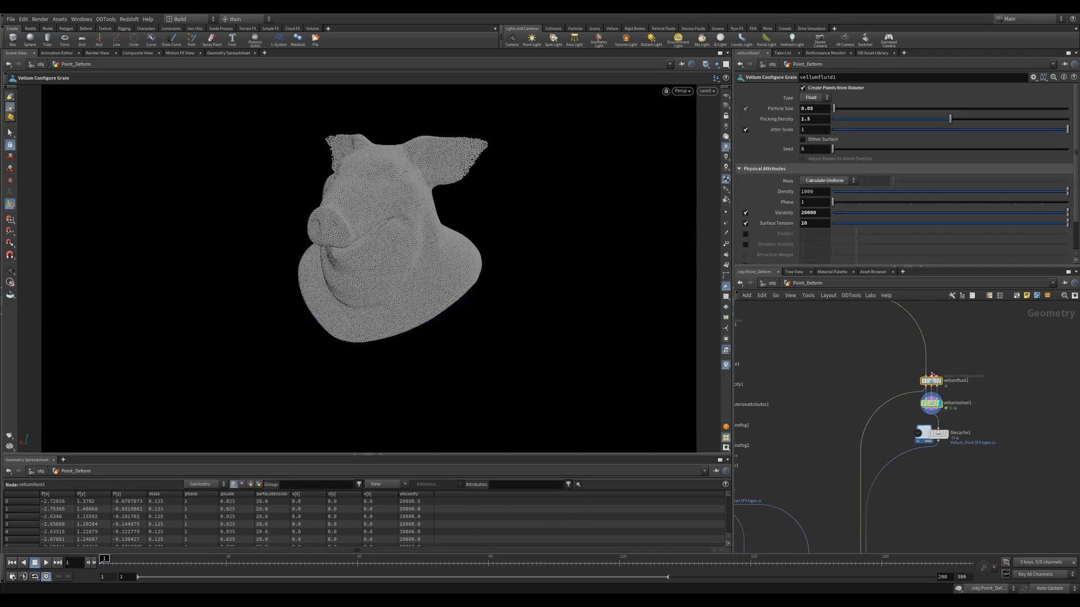
- Review vellumfluid1 viscosity and the solver, then view the cached pig-head puddle at frame 96
triple_click(809, 212)
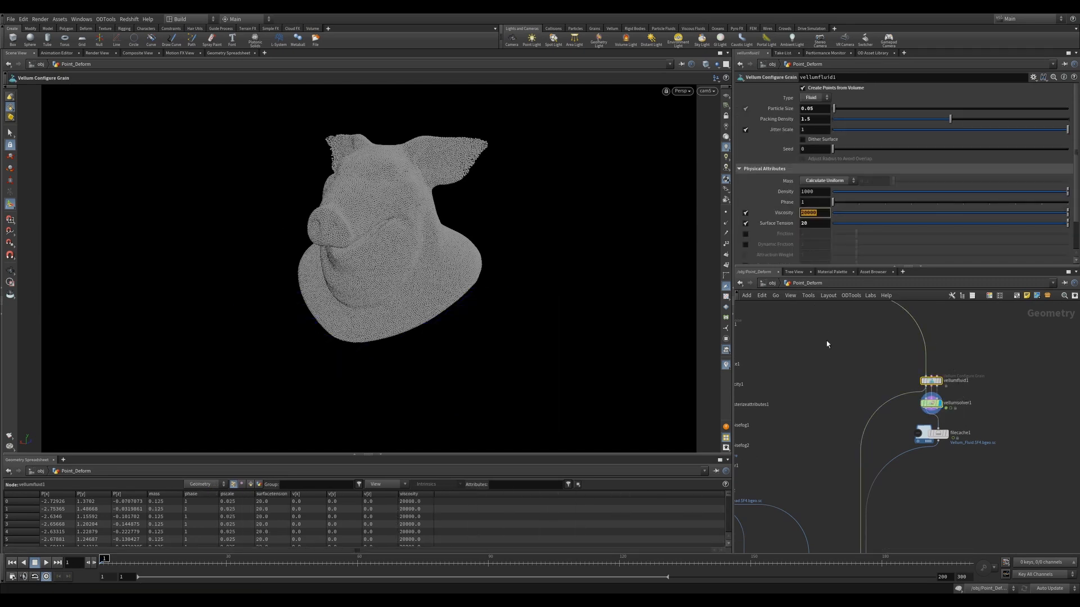
left_click(930, 403)
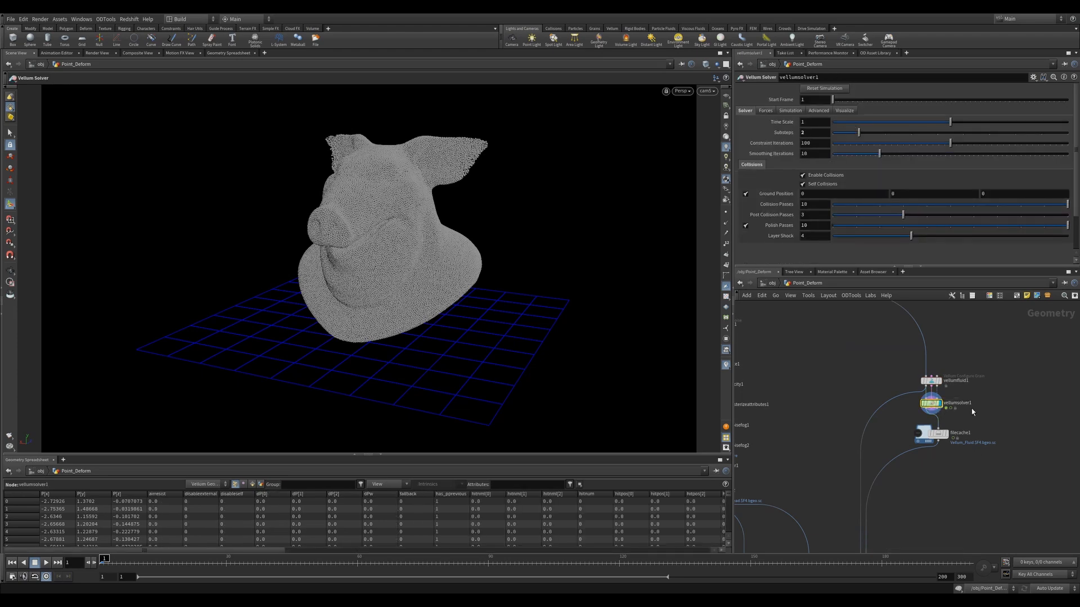
left_click(930, 433)
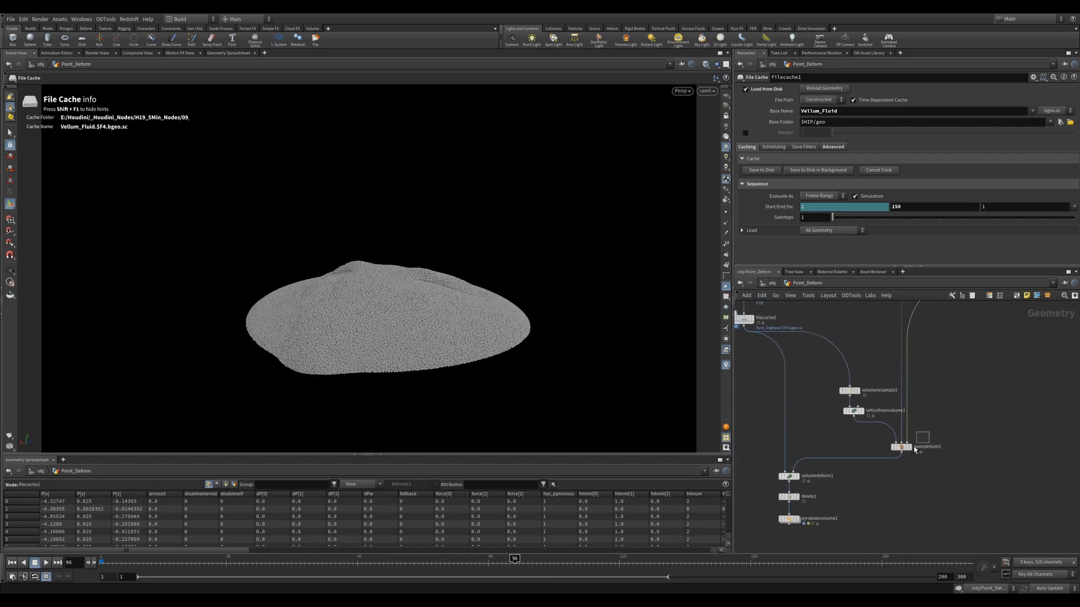
- Select pointdeform1 to view the fluid-deformed smoke lattice, then select volumedeform1 below it
left_click(900, 445)
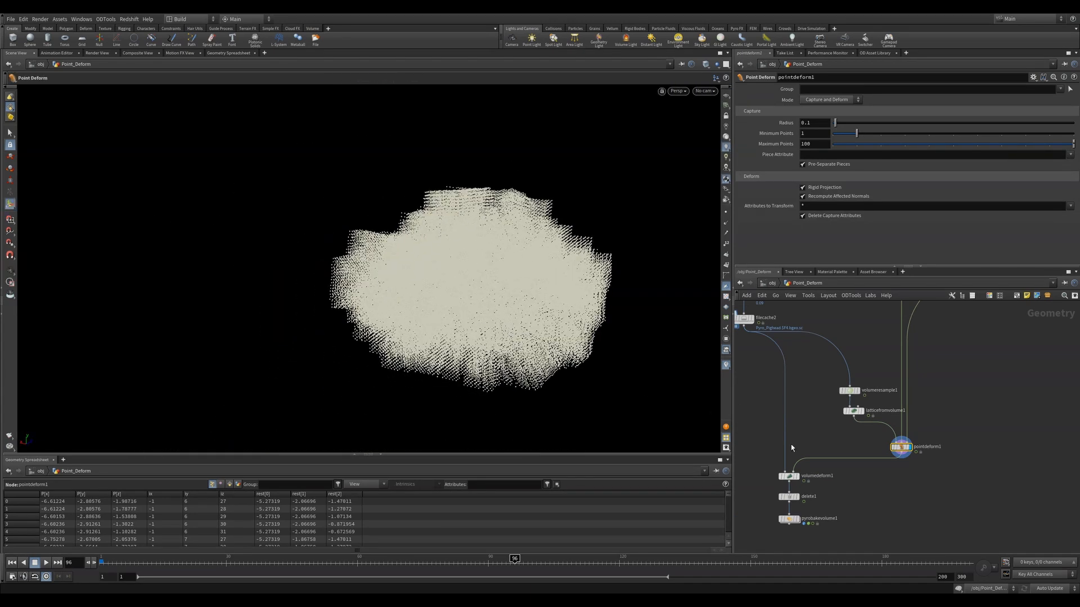
left_click(790, 475)
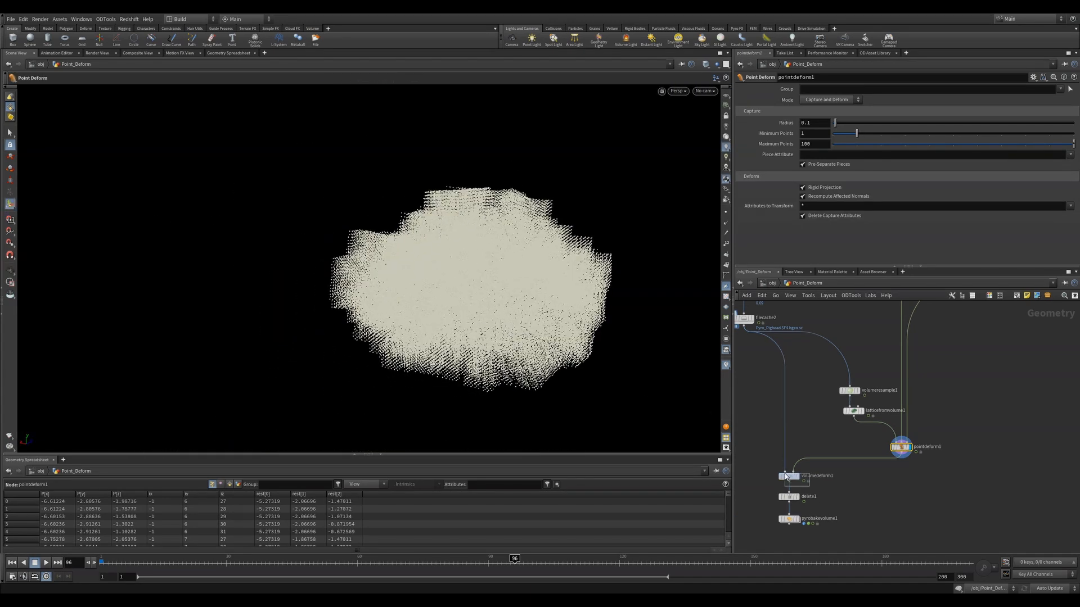